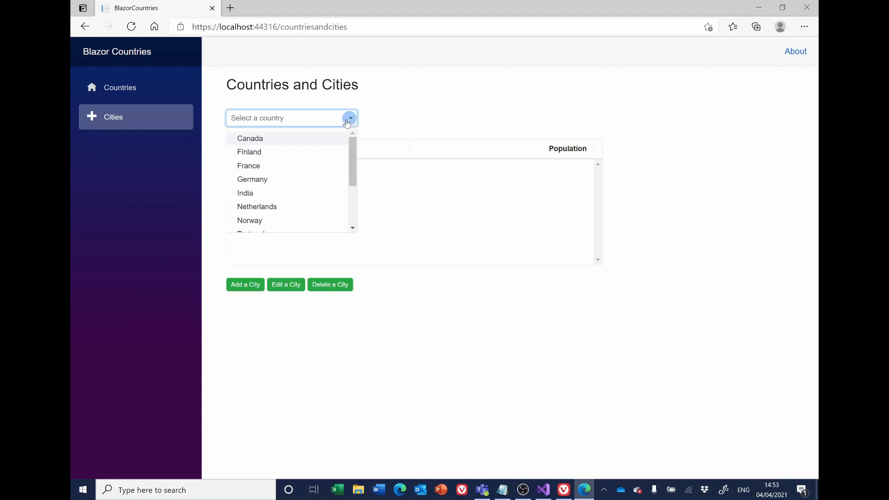
Add Paris as a new city of France, then dismiss the duplicate-city warning
left_click(248, 166)
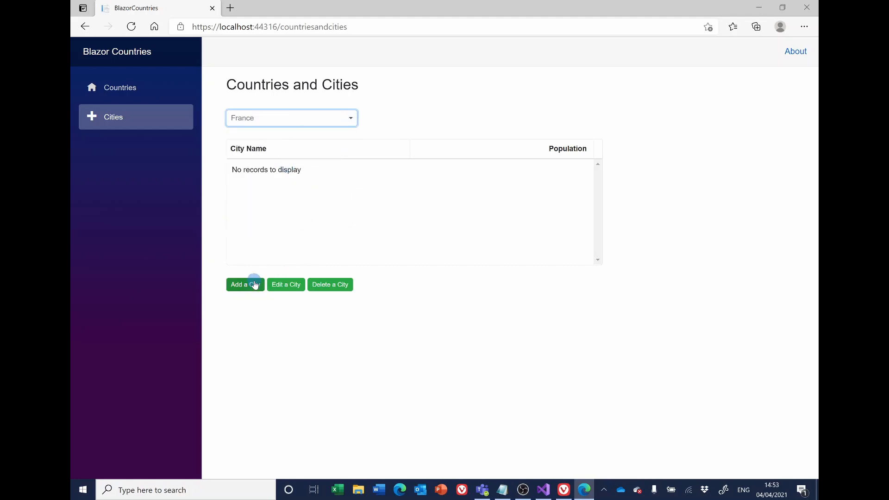
left_click(245, 284)
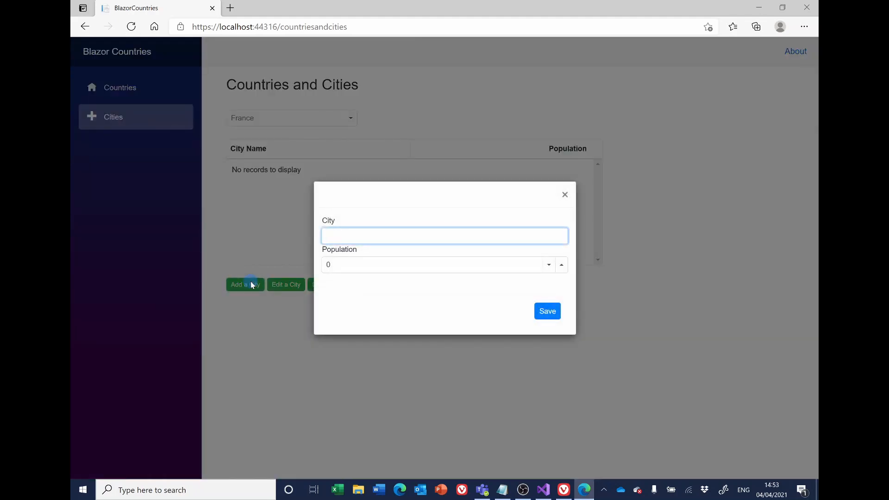
type("Pari")
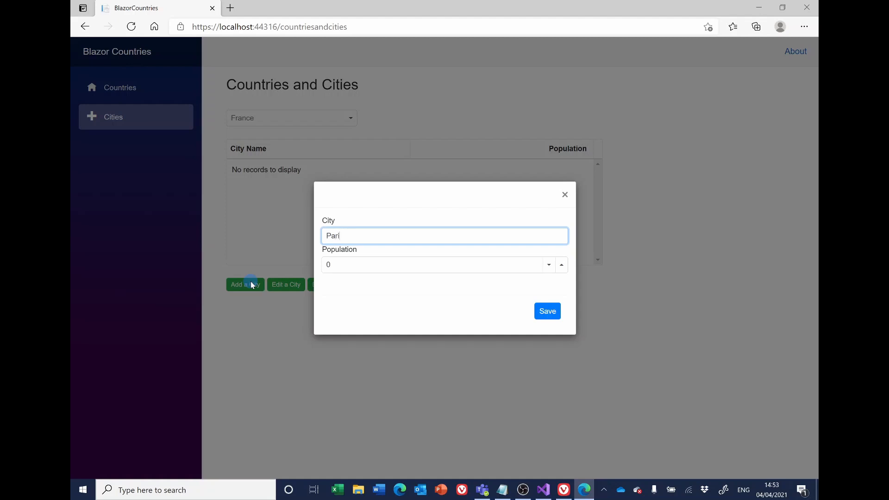
type("s")
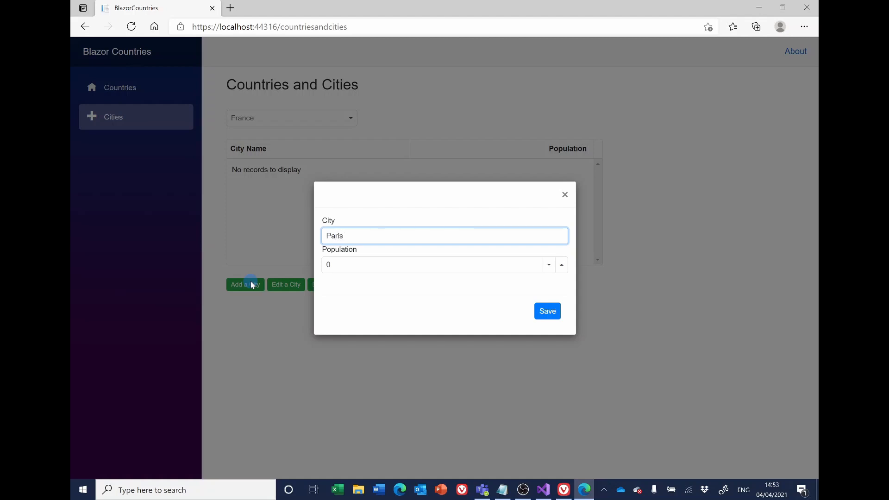
left_click(546, 310)
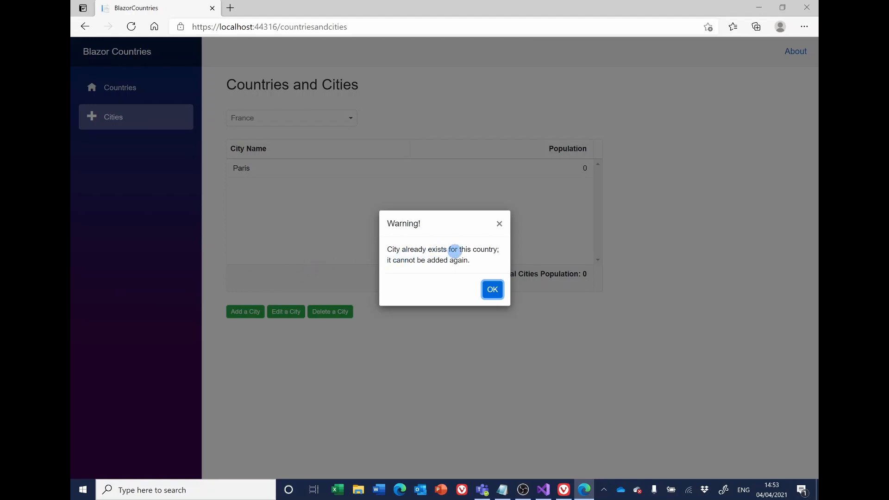
mouse_move(462, 268)
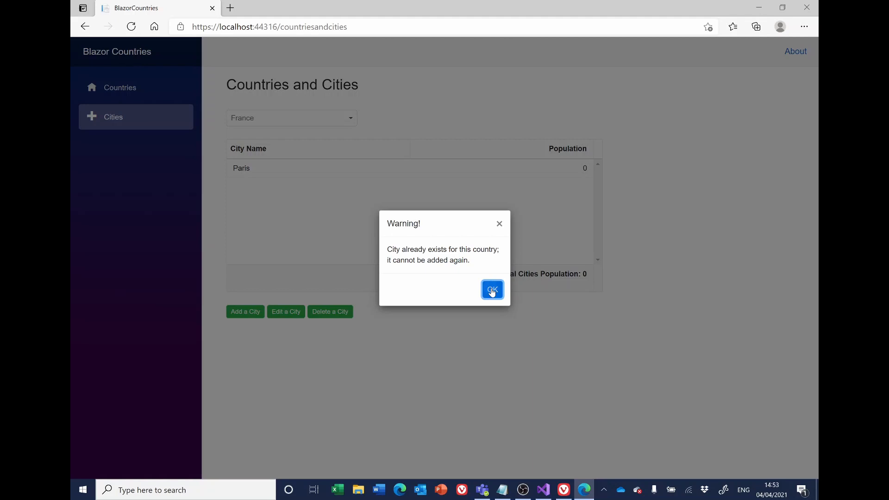
left_click(491, 290)
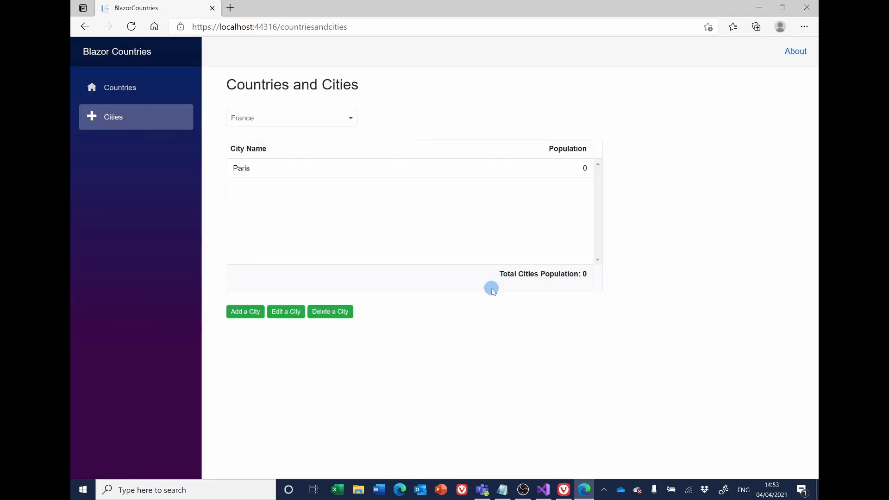
mouse_move(529, 437)
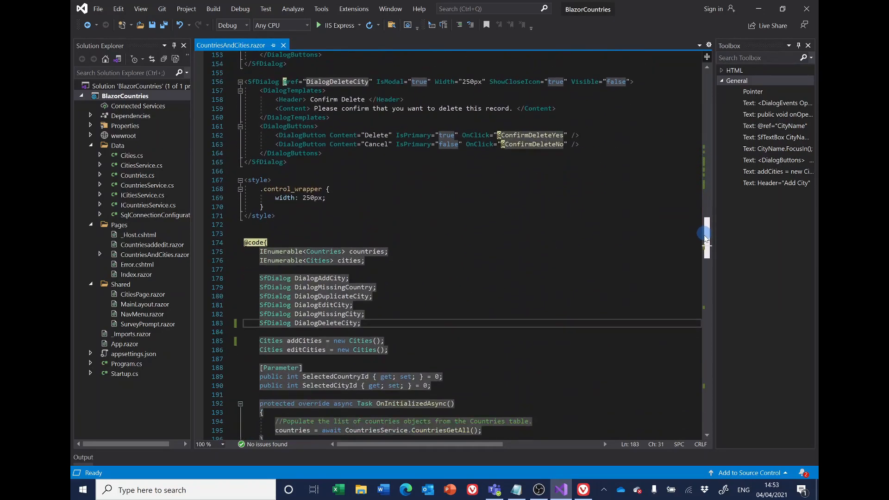
Put a breakpoint at line 231 in CitiesSave and start debugging with IIS Express
scroll("down", 3)
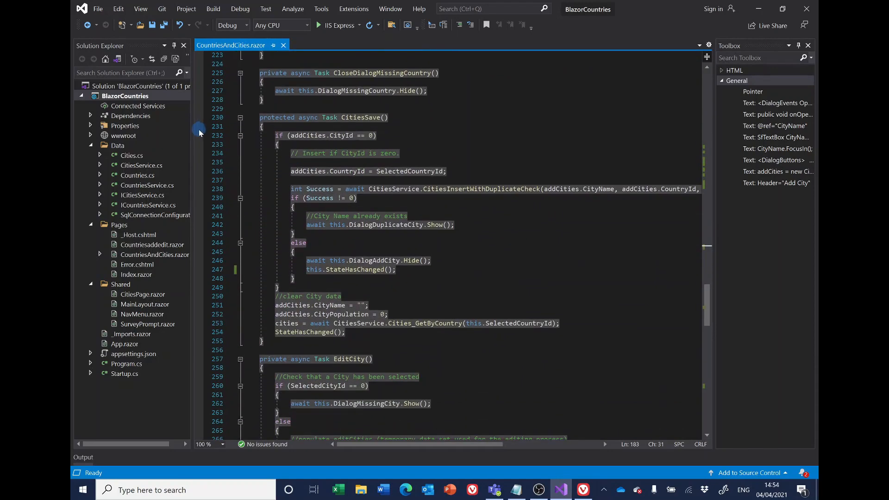
mouse_move(198, 128)
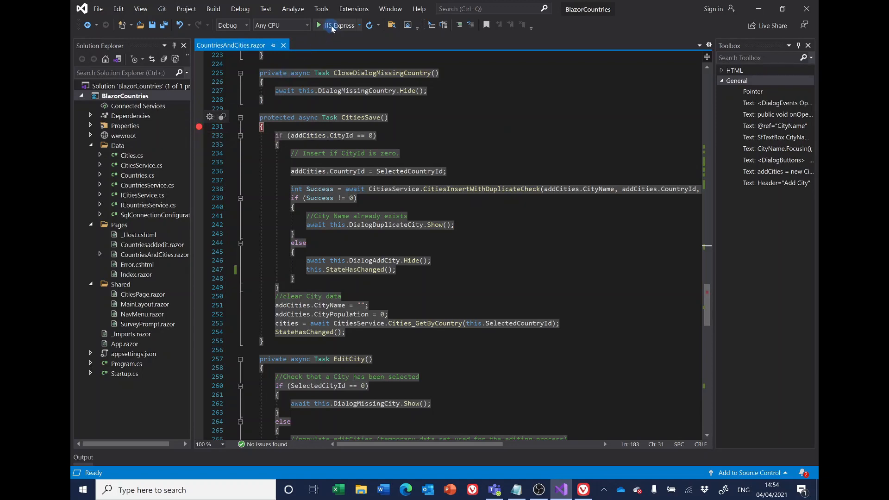
left_click(318, 25)
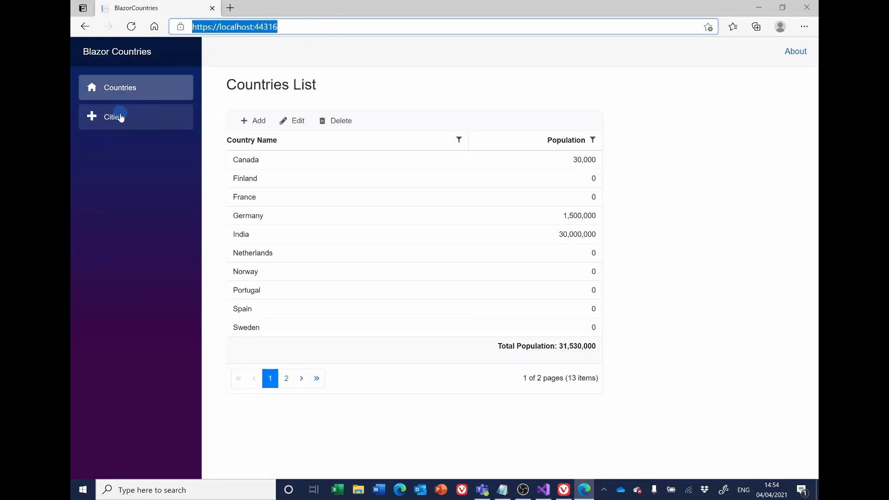
On the Cities page, choose France and save Nice as a new city
left_click(113, 117)
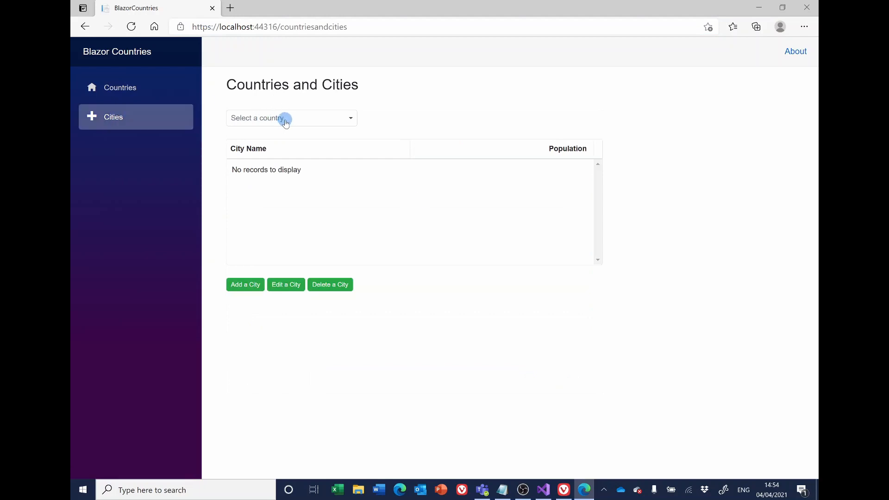
left_click(291, 118)
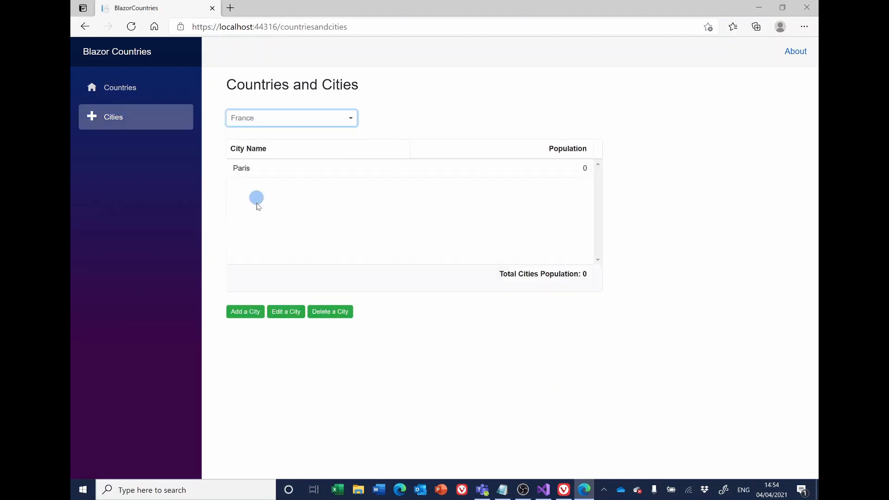
left_click(245, 311)
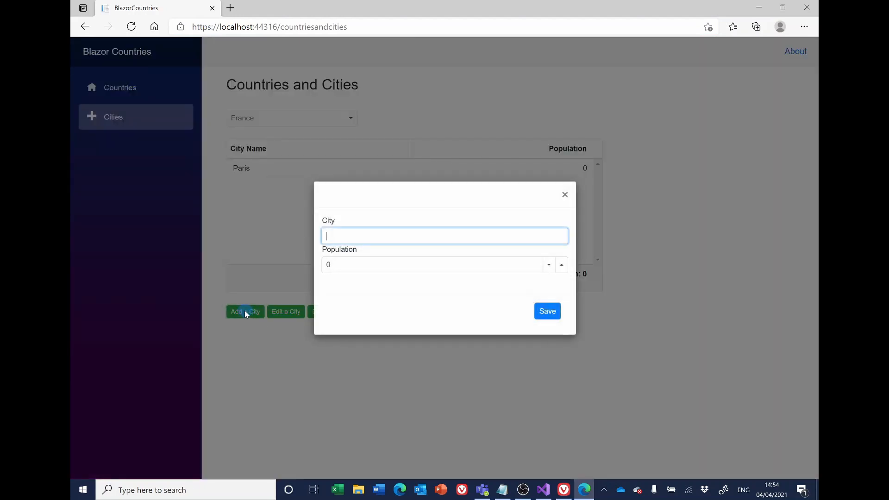
type("Nice")
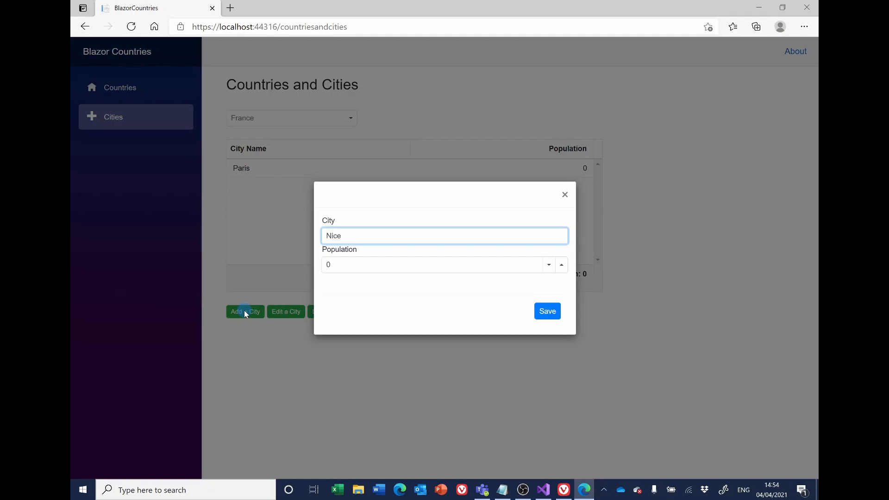
left_click(543, 491)
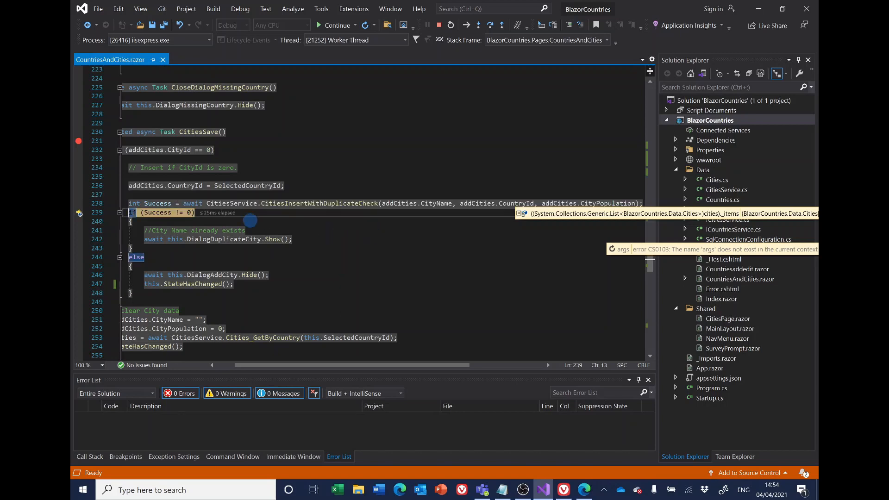
Step over CitiesSave with F10 past the duplicate check, then return to the web app
key("F10")
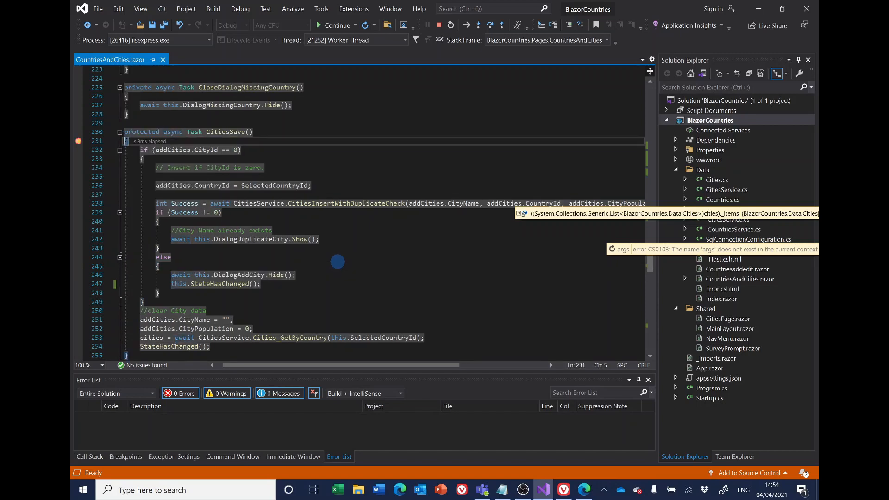
key("F10")
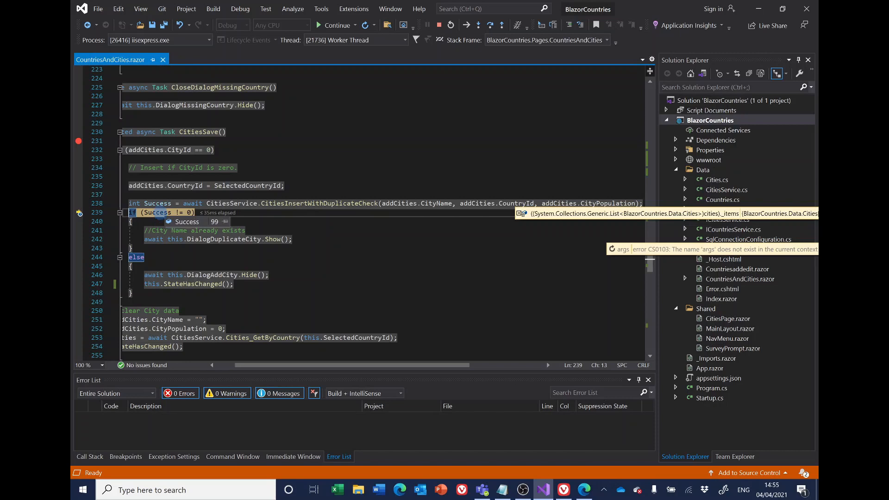
key("F10")
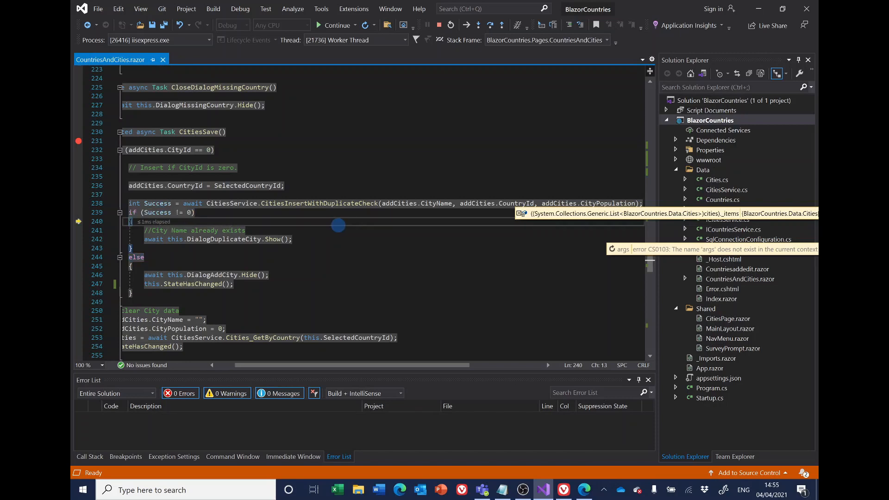
key("F10")
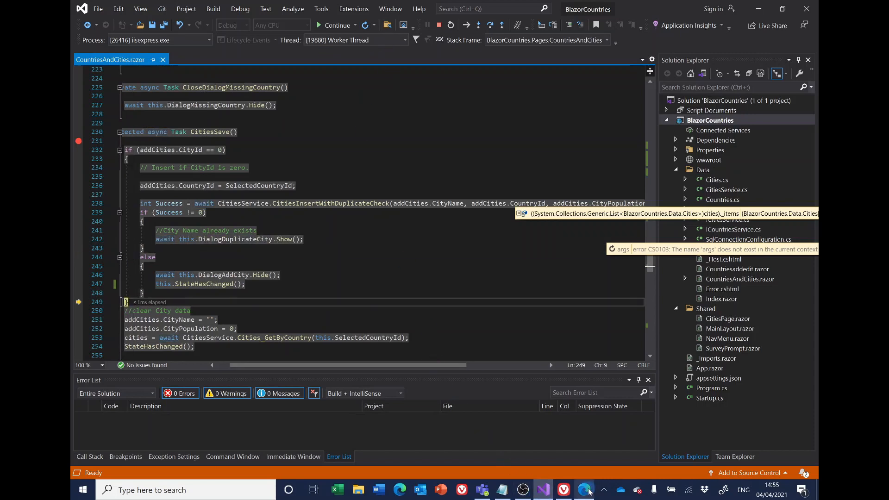
left_click(584, 489)
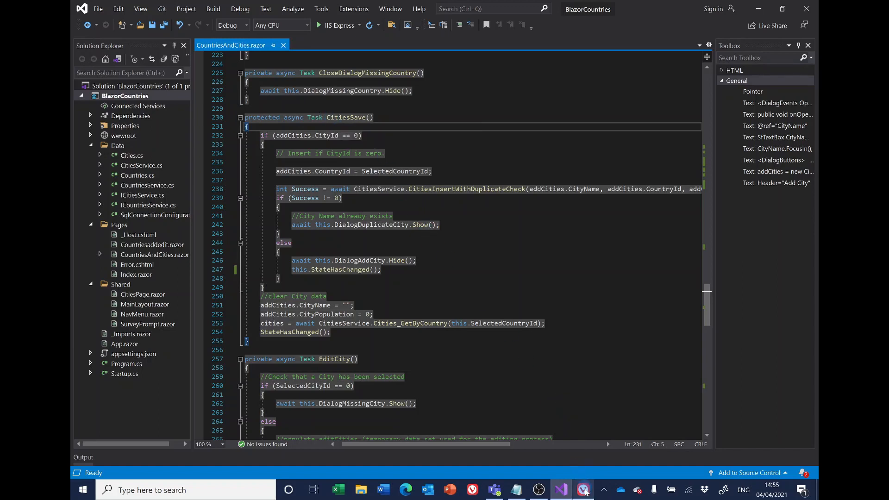
From Vivaldi's syncfusion.com speed dial, go to Forums and open the Blazor forum
left_click(583, 490)
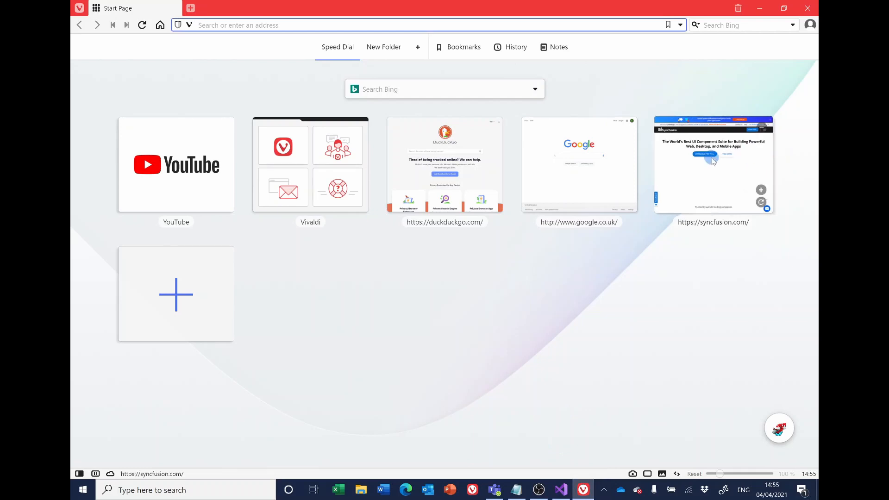
left_click(713, 164)
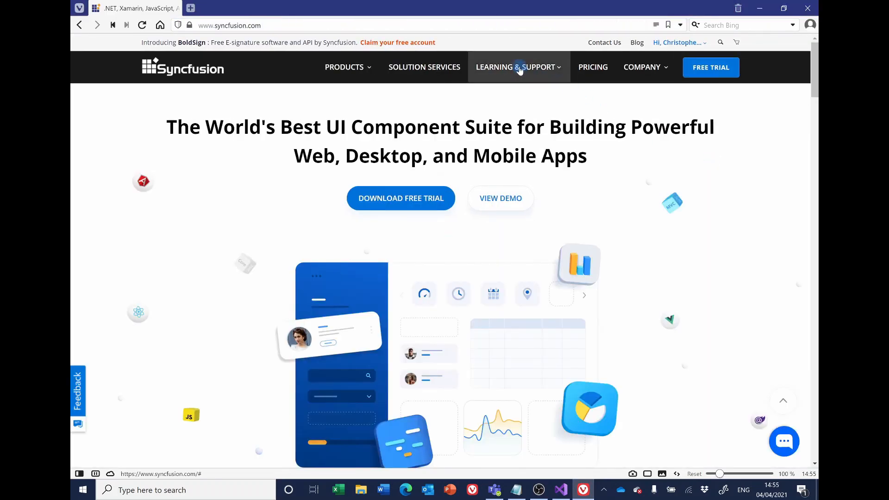
left_click(516, 67)
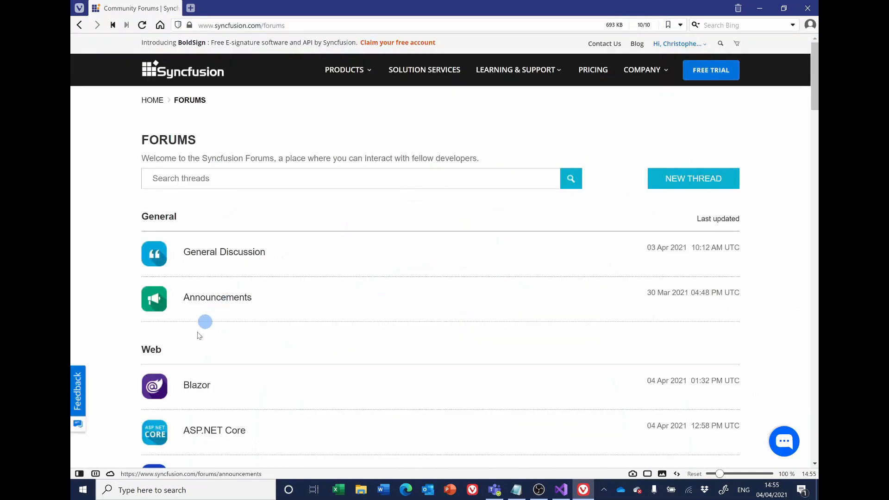
left_click(197, 385)
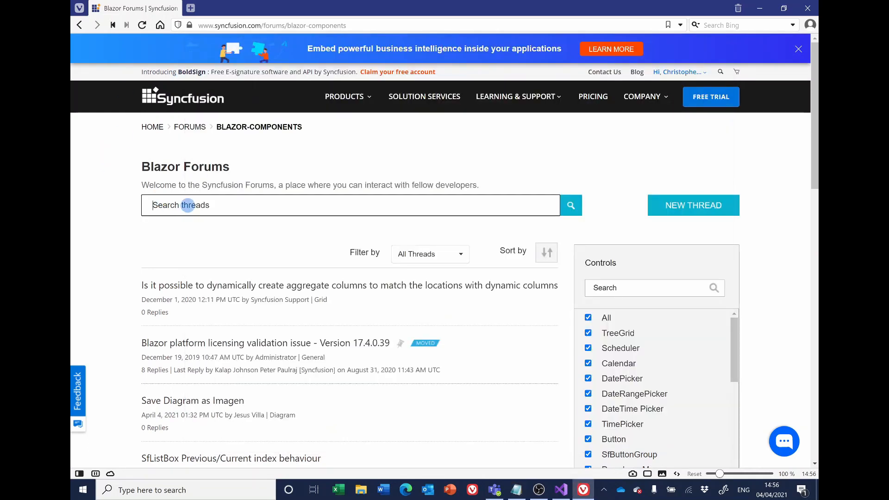
Search the forums for 'Syncfusion blazor prevent enter key event' and scroll the results
type("Syncfusion blazor prevent enter key event")
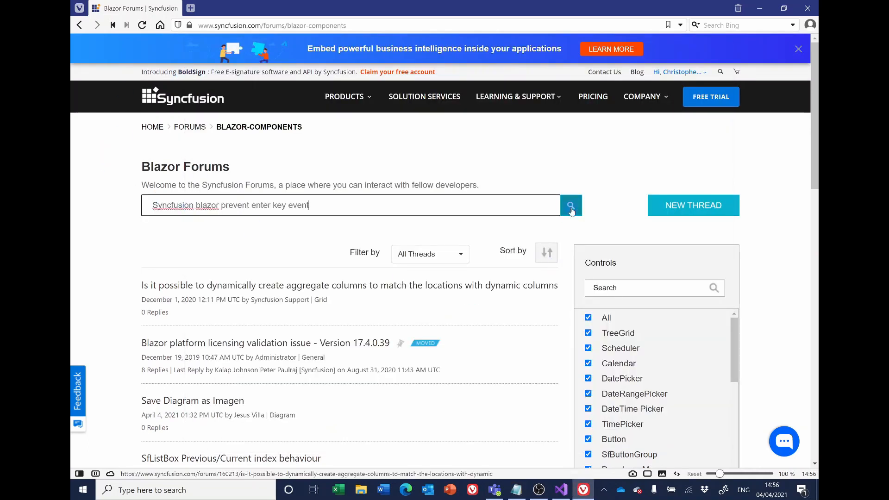
left_click(571, 205)
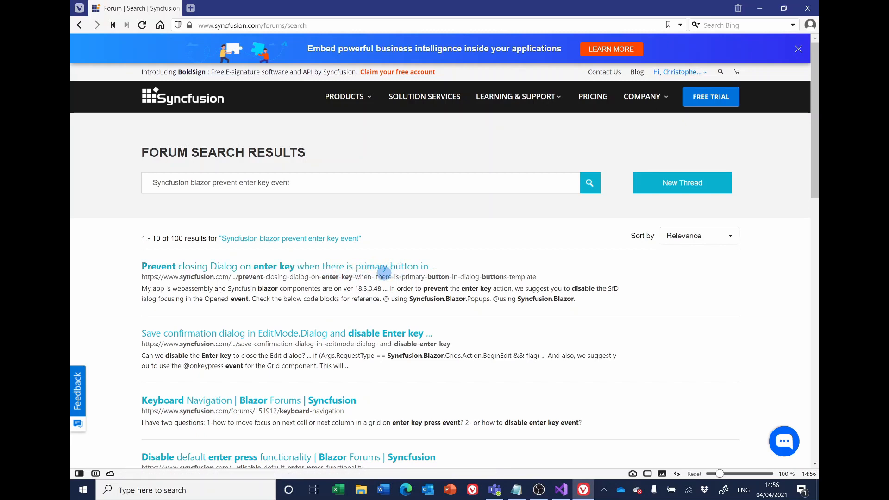
mouse_move(492, 342)
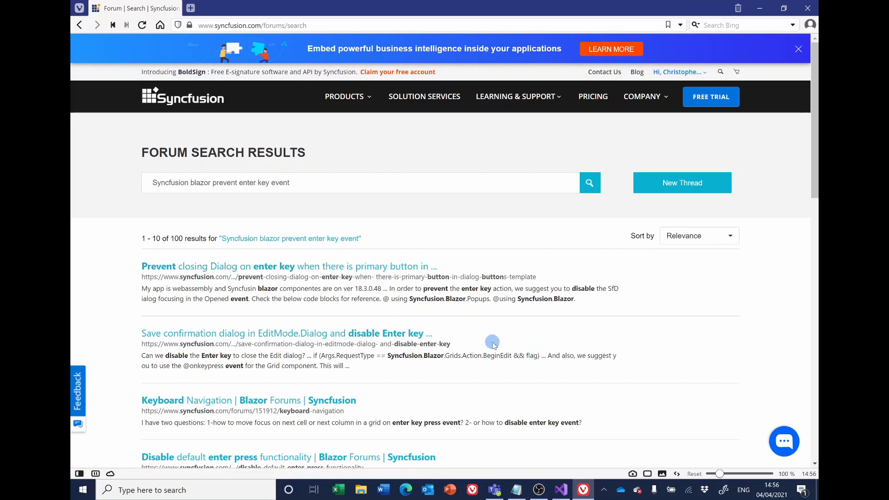
scroll("down", 3)
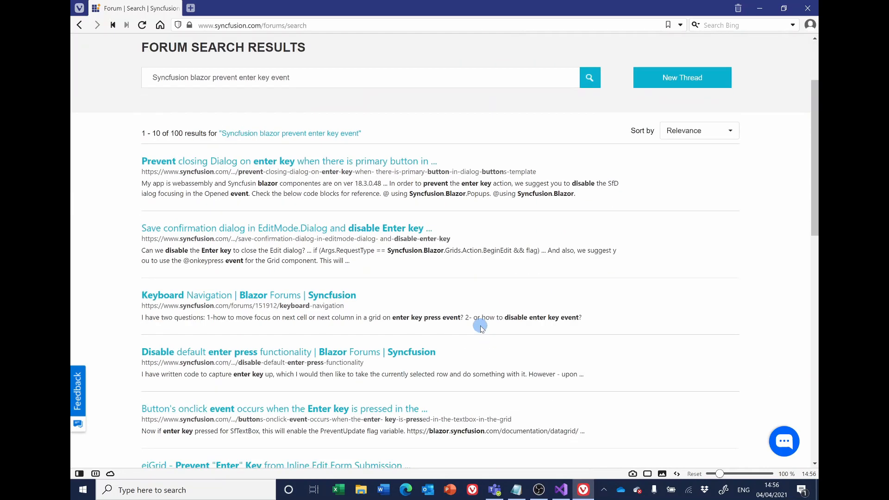
scroll("down", 3)
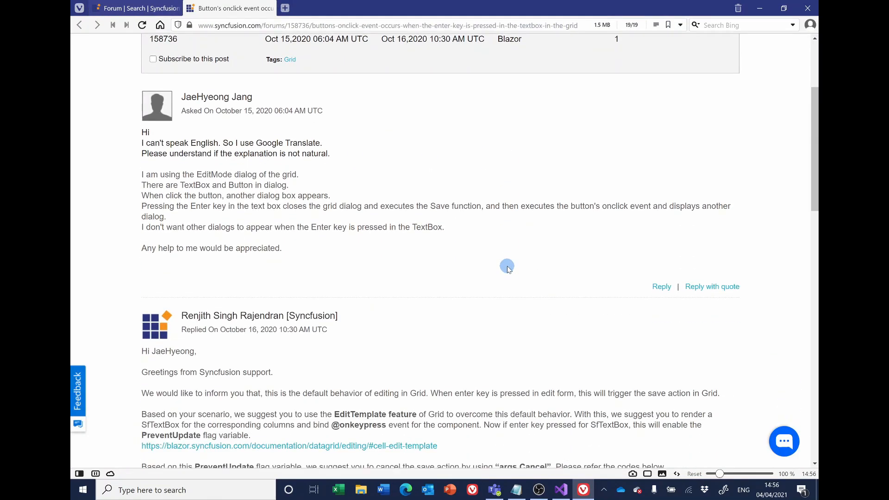
scroll("down", 3)
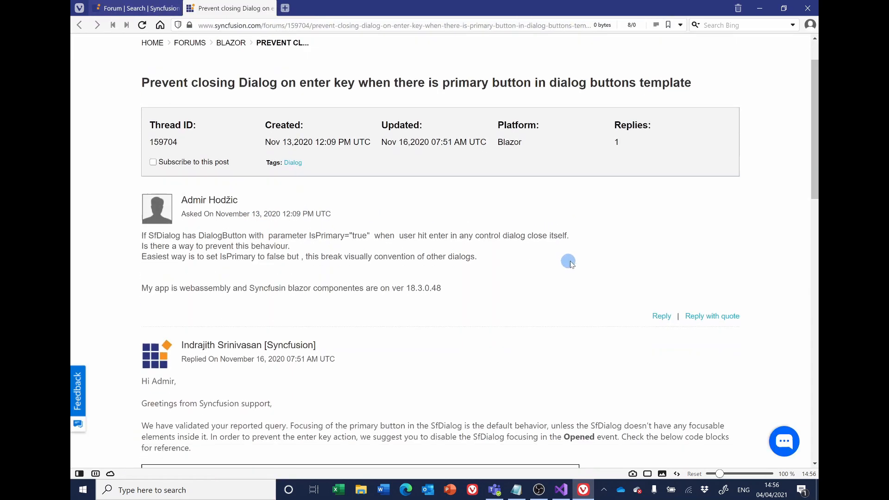
Scroll the 'Prevent closing Dialog on enter key' reply to its PreventFocus code, then return to Visual Studio
scroll("down", 3)
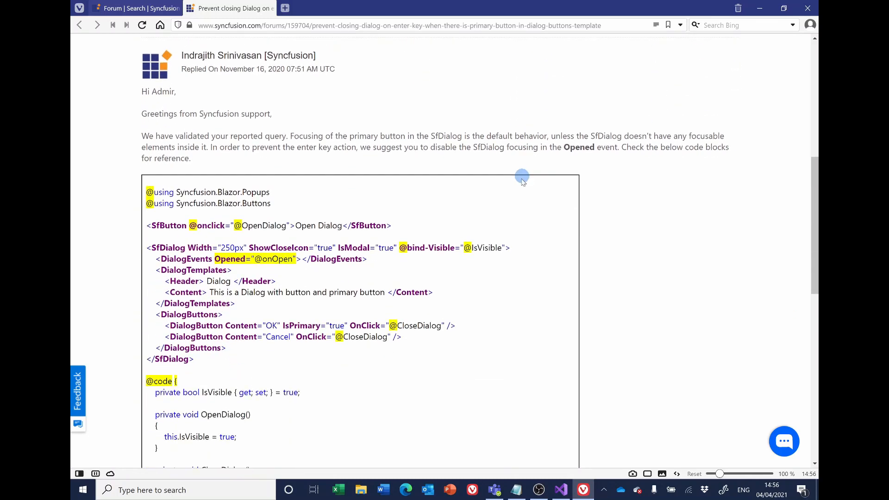
scroll("down", 3)
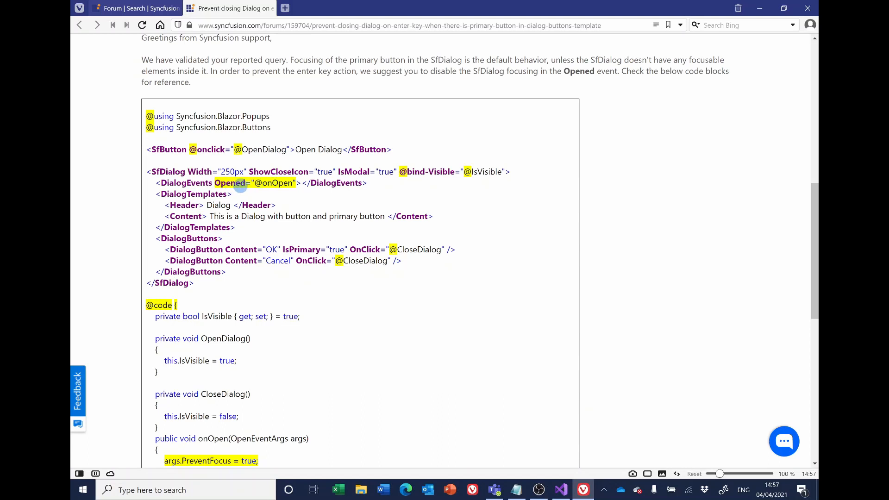
mouse_move(272, 192)
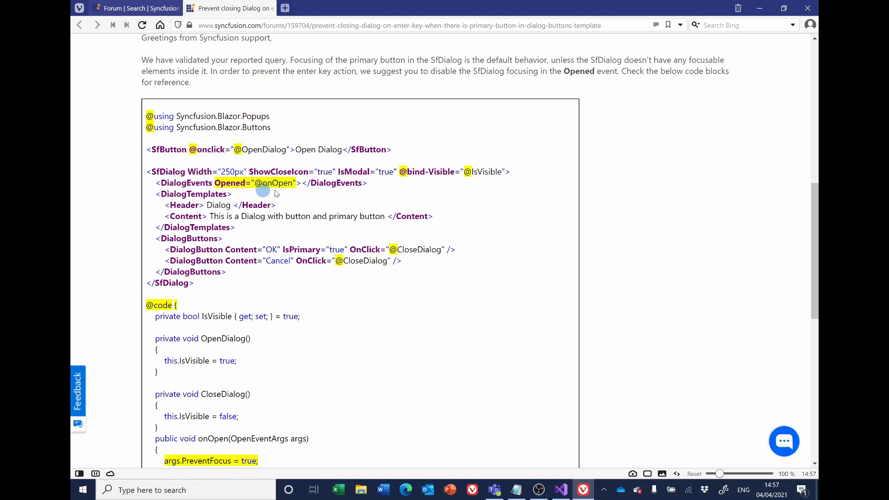
mouse_move(564, 468)
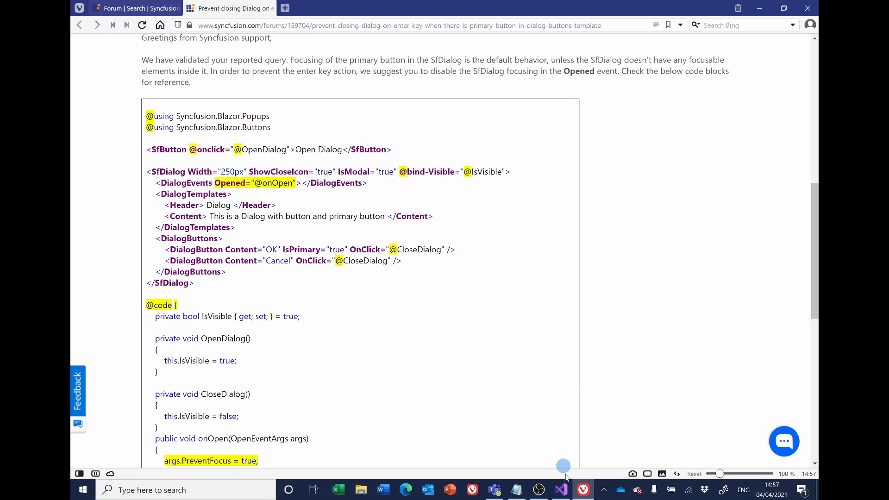
left_click(560, 490)
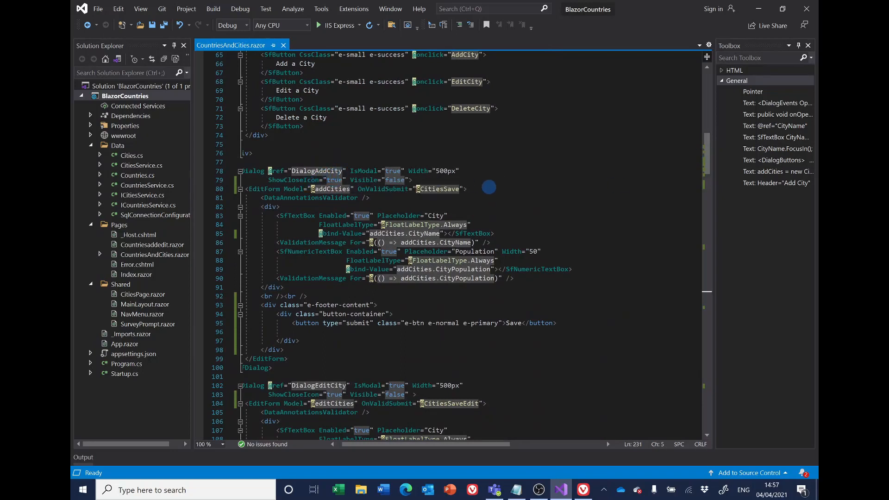
Add <DialogEvents Opened="OnOpen"></DialogEvents> inside the Add City form and scroll toward the file's end
key("Enter")
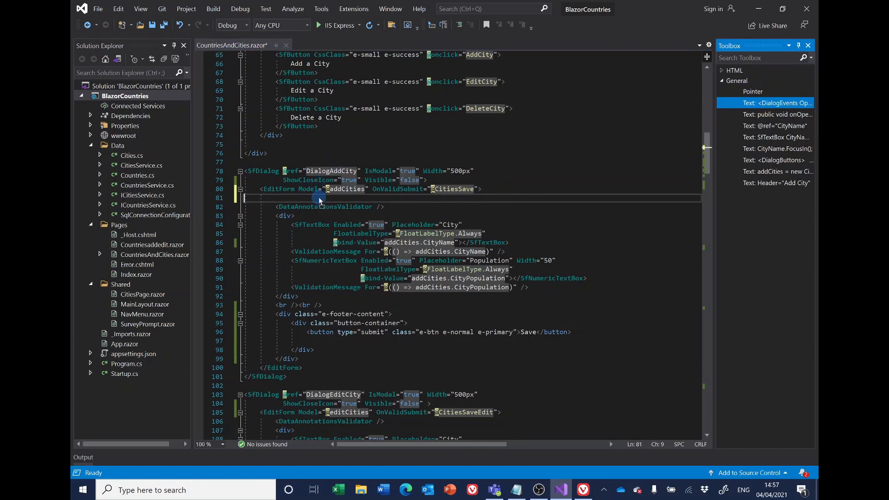
type("<DialogEvents Opened=\"OnOpen\"></DialogEvents>")
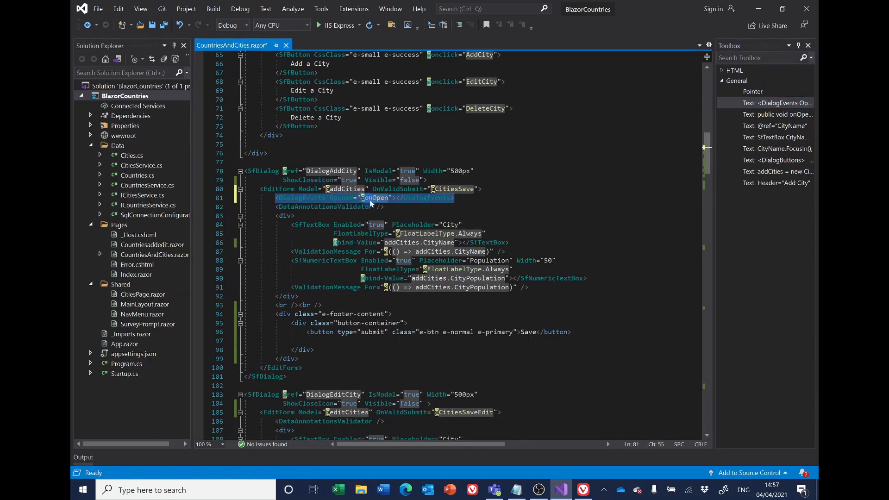
left_click(427, 197)
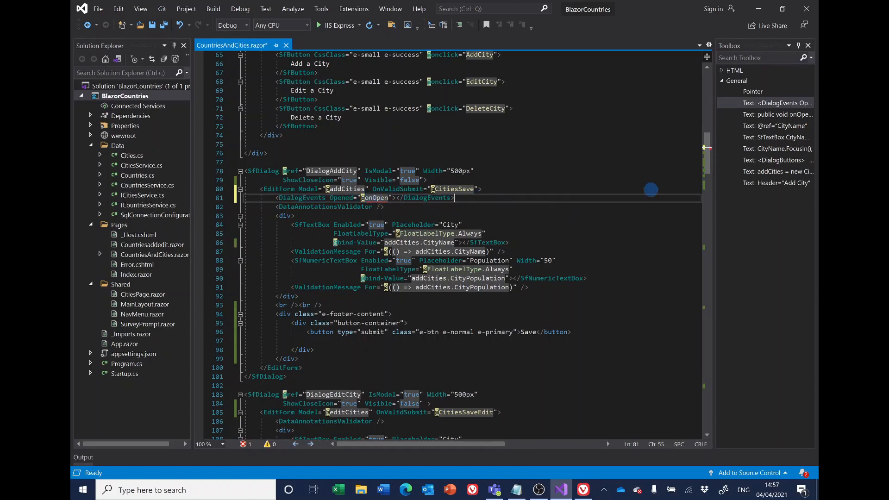
scroll("down", 3)
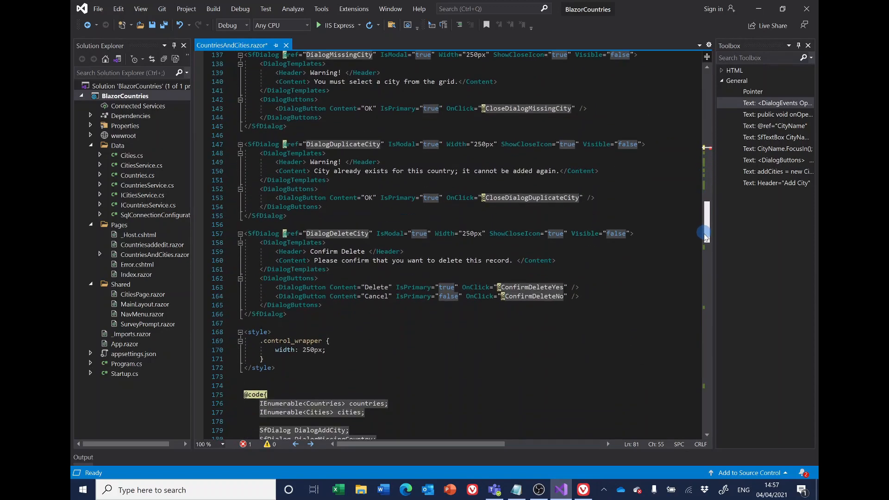
scroll("down", 3)
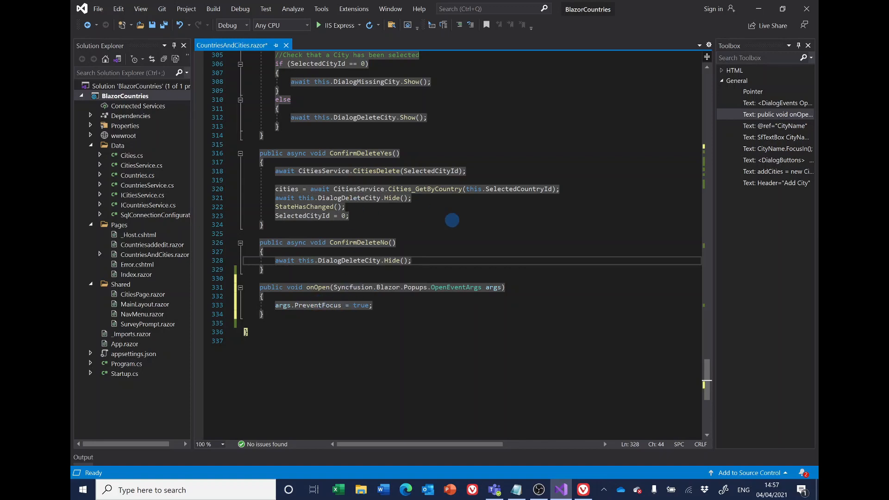
mouse_move(338, 25)
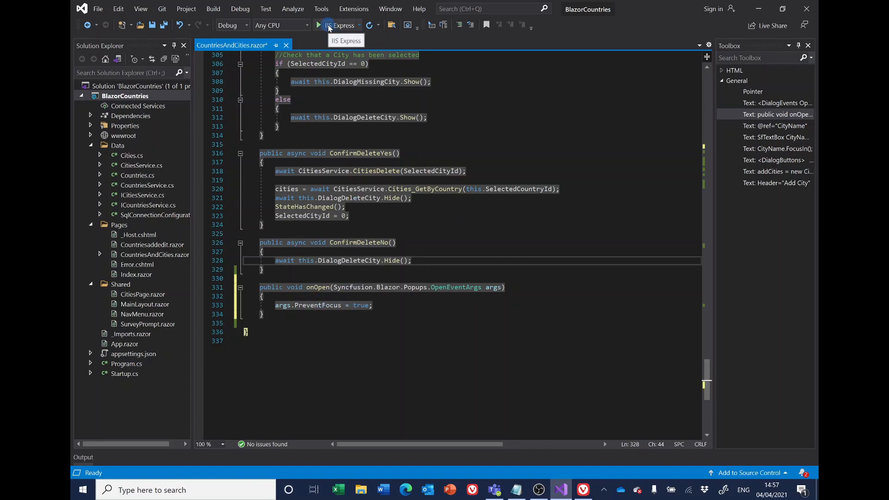
Launch the app, open Cities for France, and bring up the Add City dialog
left_click(319, 25)
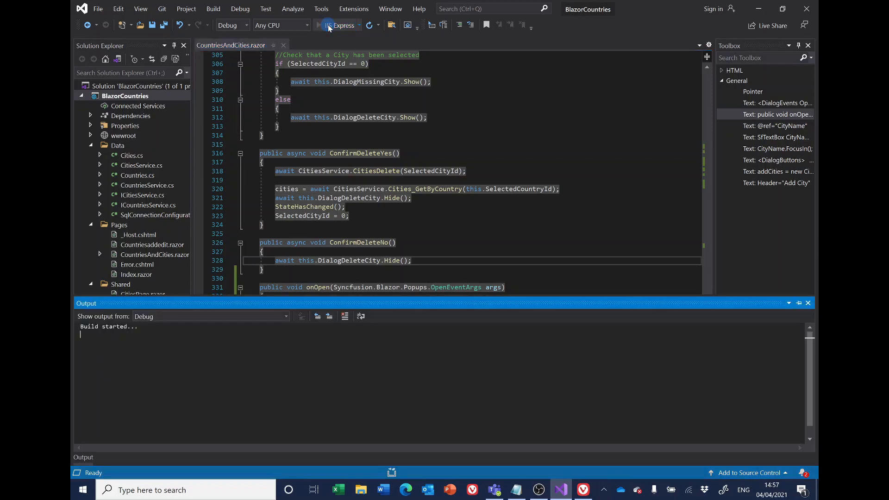
left_click(328, 25)
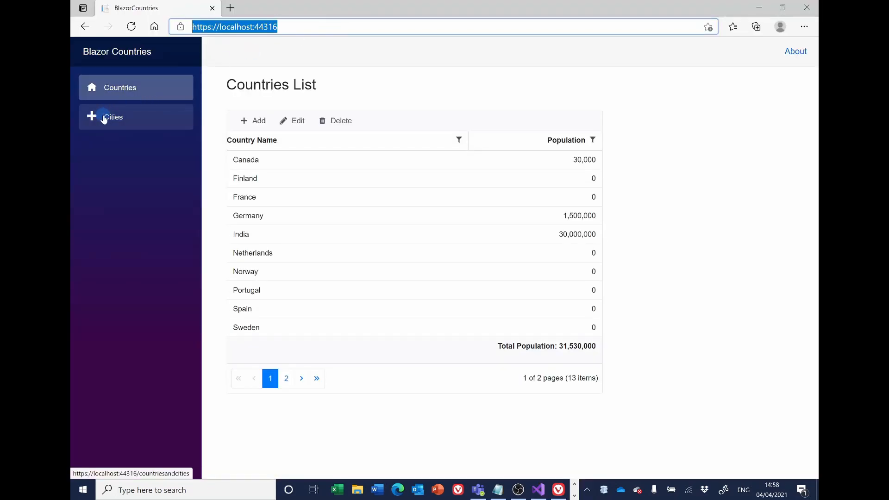
left_click(113, 117)
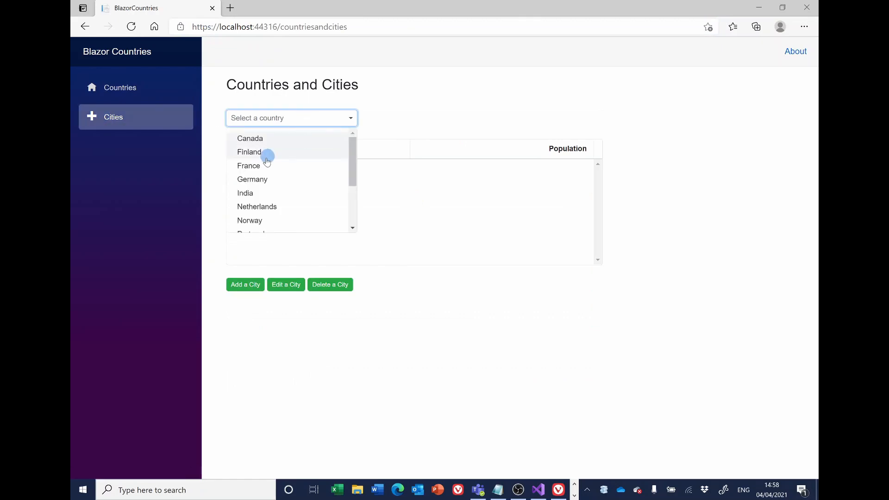
left_click(248, 166)
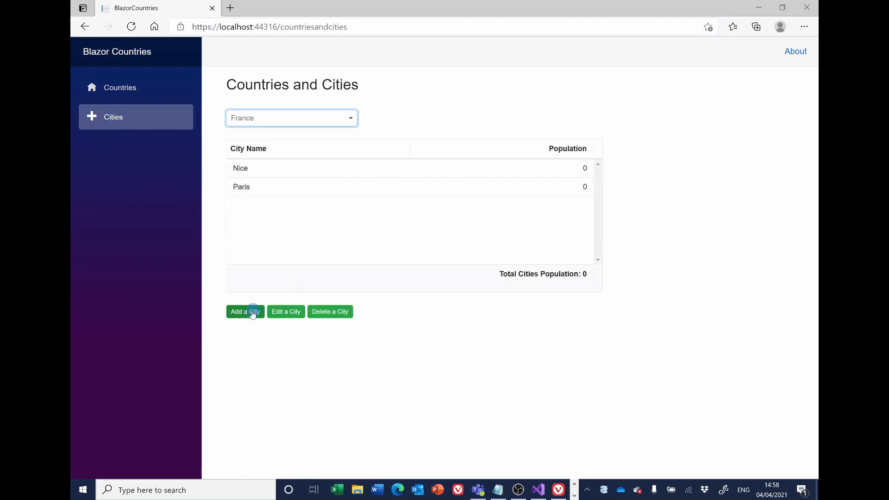
left_click(245, 311)
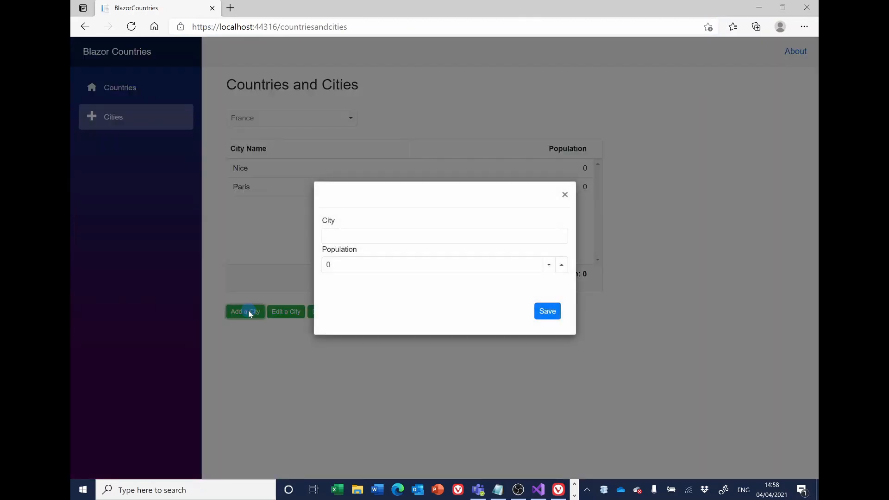
Enter Lyons in the City box and save, then reopen and close the dialog
left_click(444, 236)
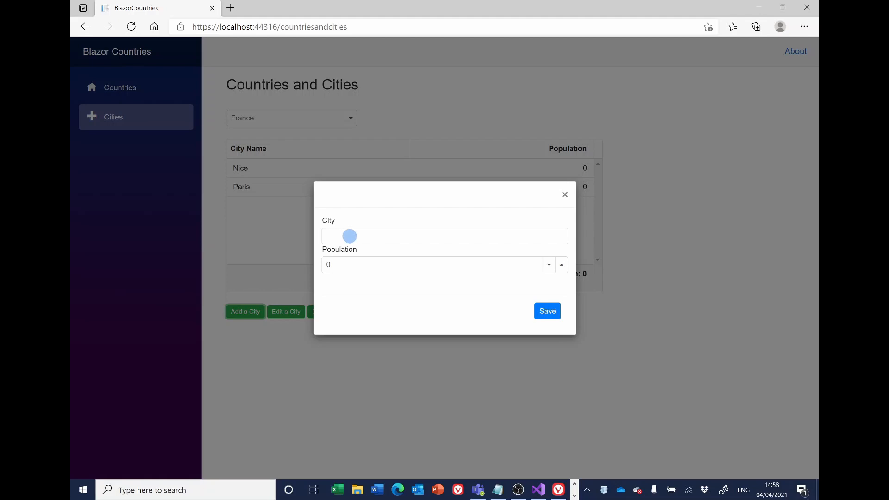
left_click(445, 235)
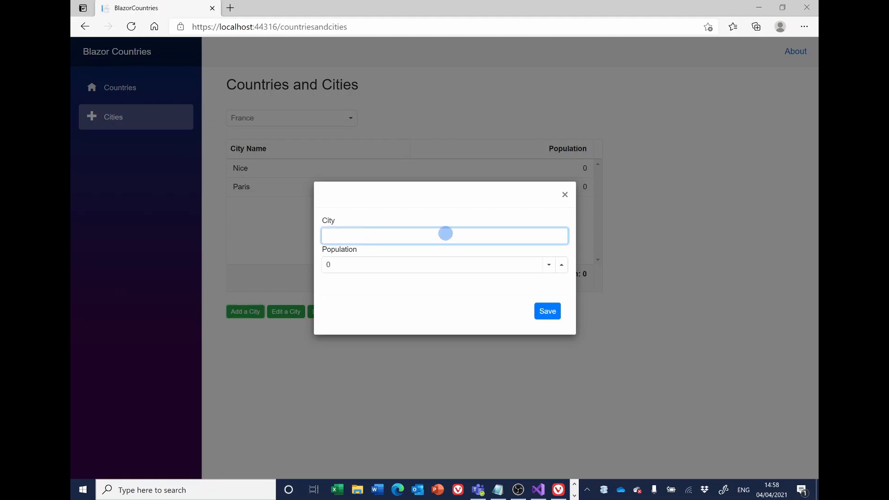
type("Lyons")
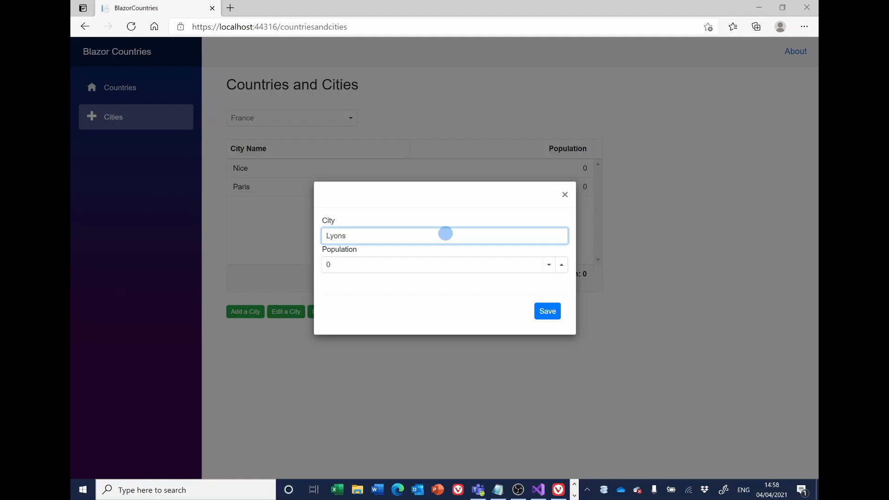
left_click(546, 310)
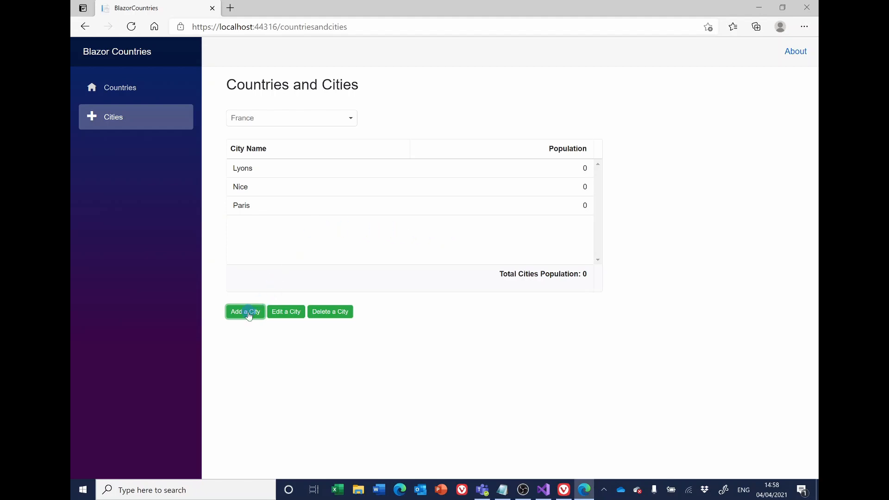
left_click(245, 311)
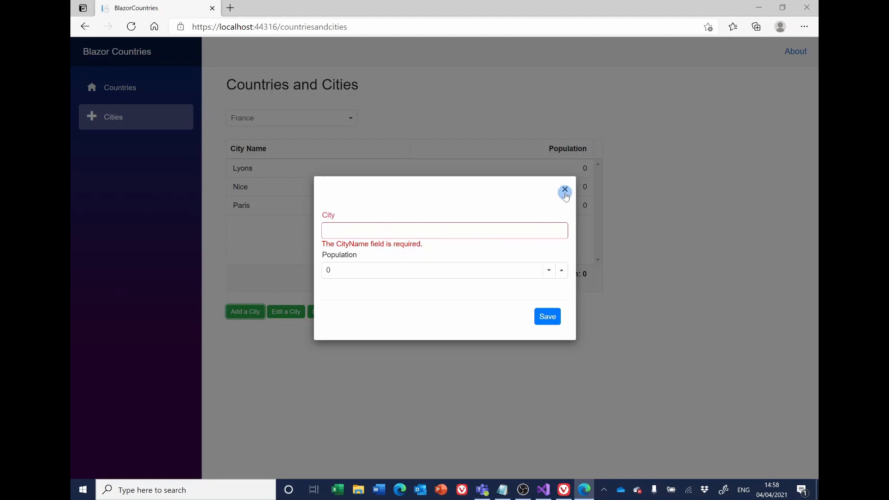
mouse_move(565, 189)
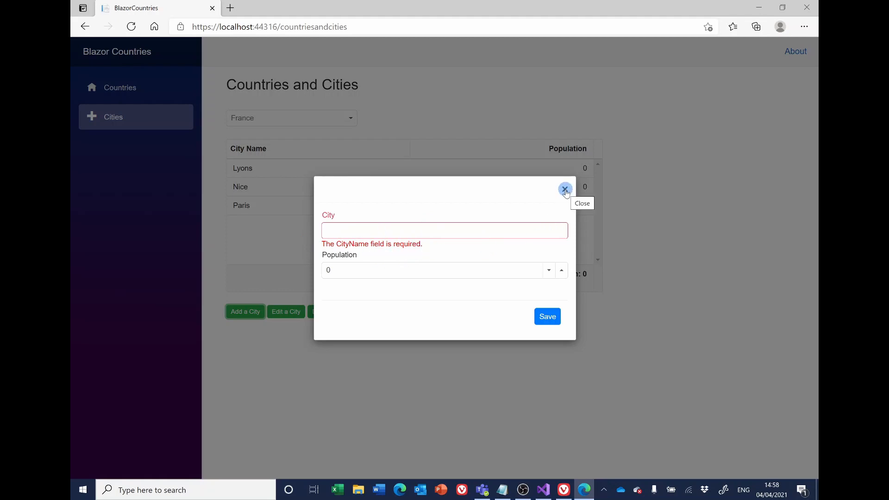
left_click(565, 189)
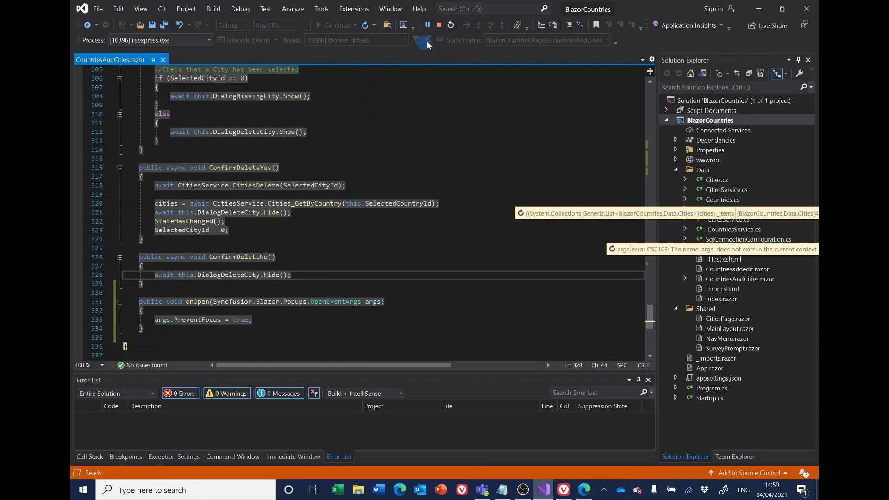
left_click(451, 25)
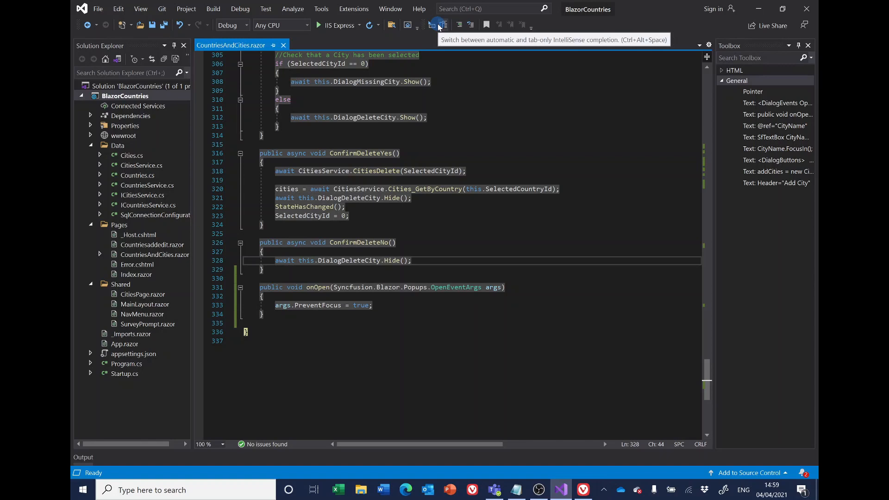
mouse_move(438, 26)
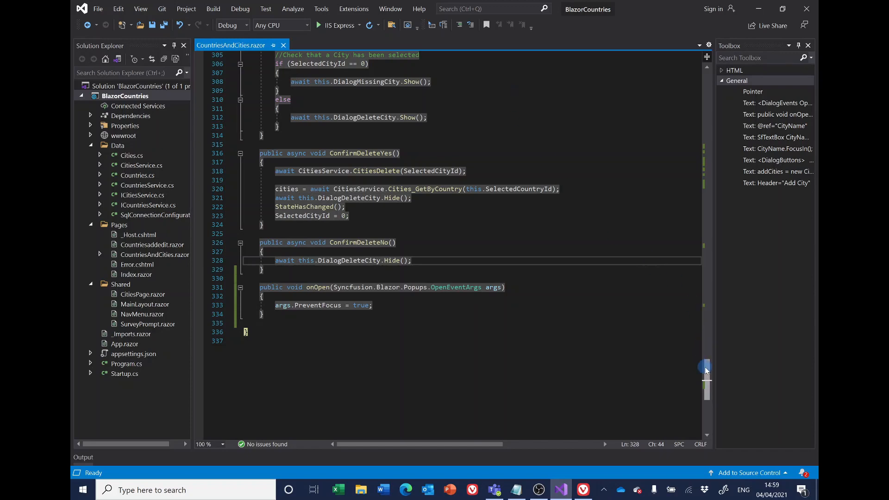
scroll("up", 3)
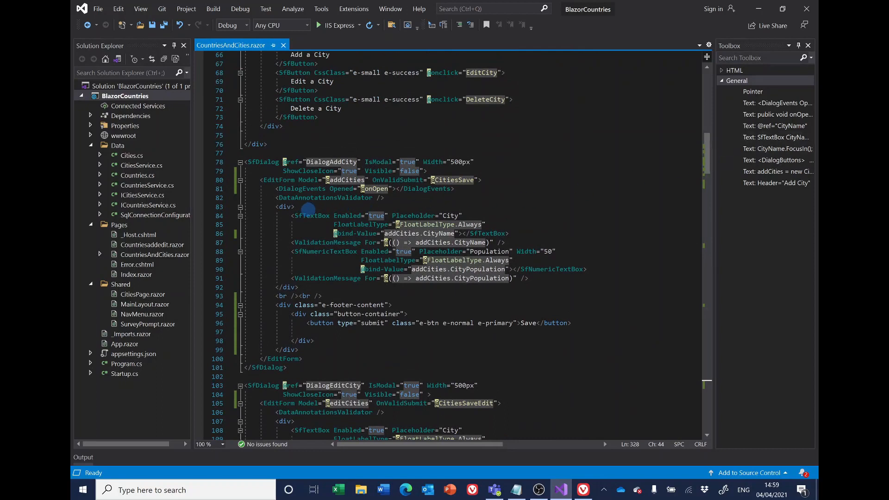
left_click(458, 232)
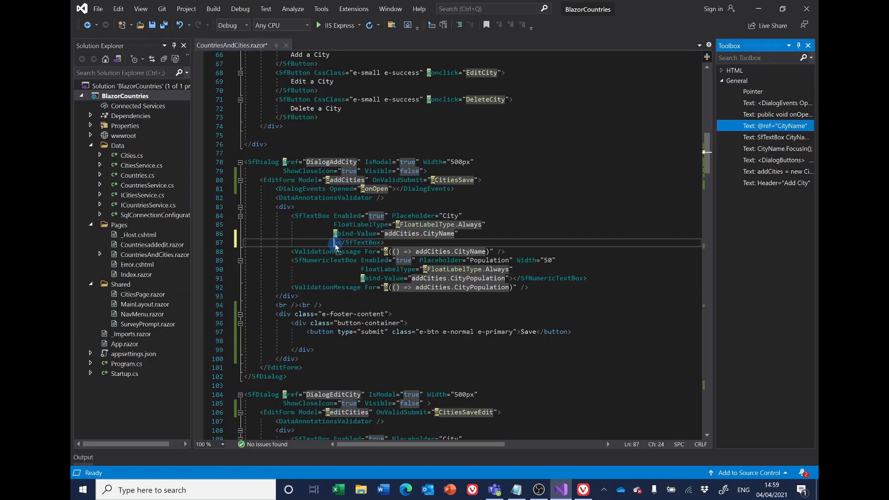
type("@ref=\"CityName\"")
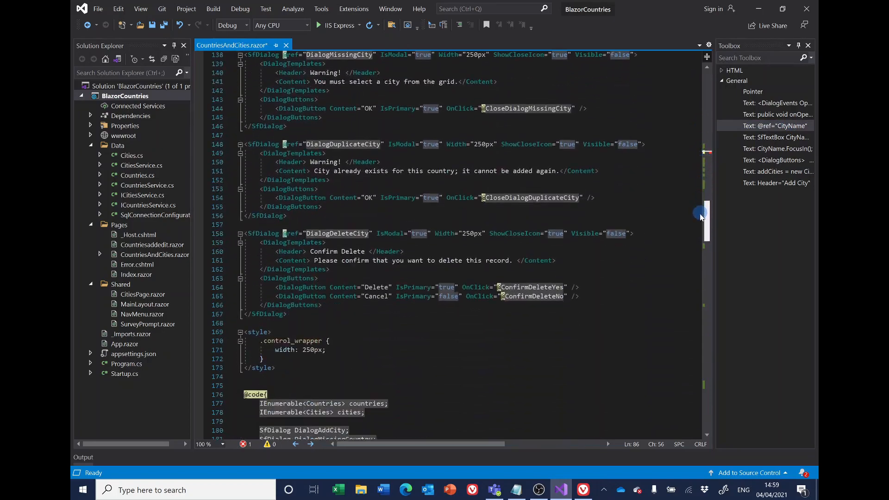
Call CityName.FocusIn() inside the onOpen handler
scroll("down", 3)
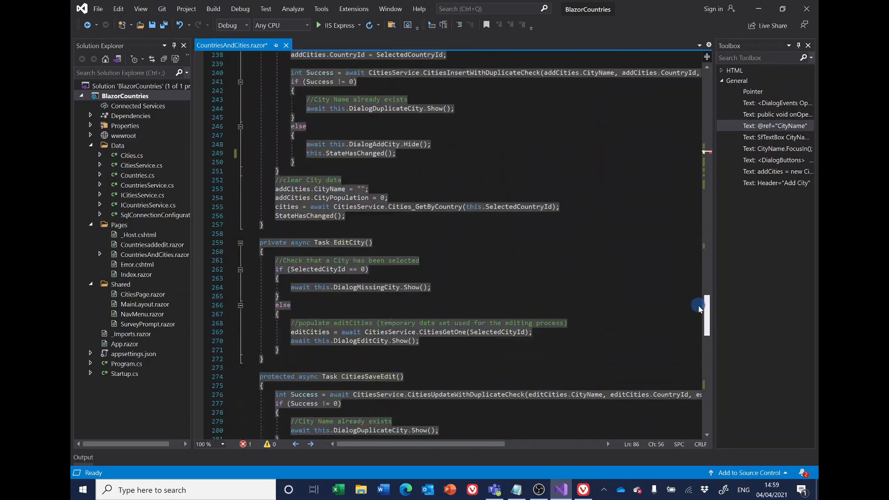
scroll("down", 3)
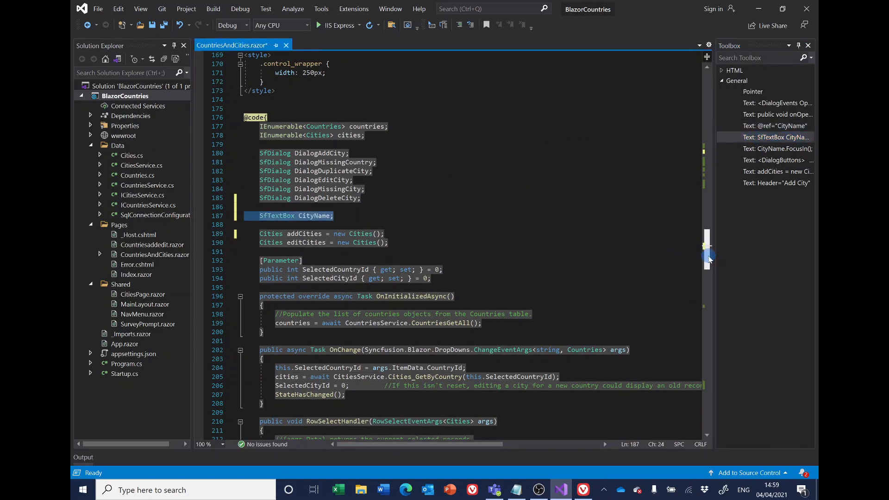
scroll("down", 3)
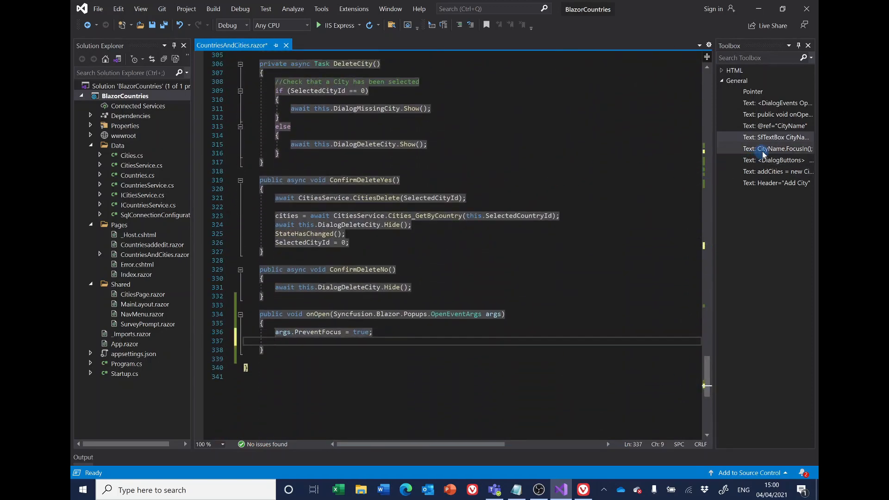
left_click(777, 137)
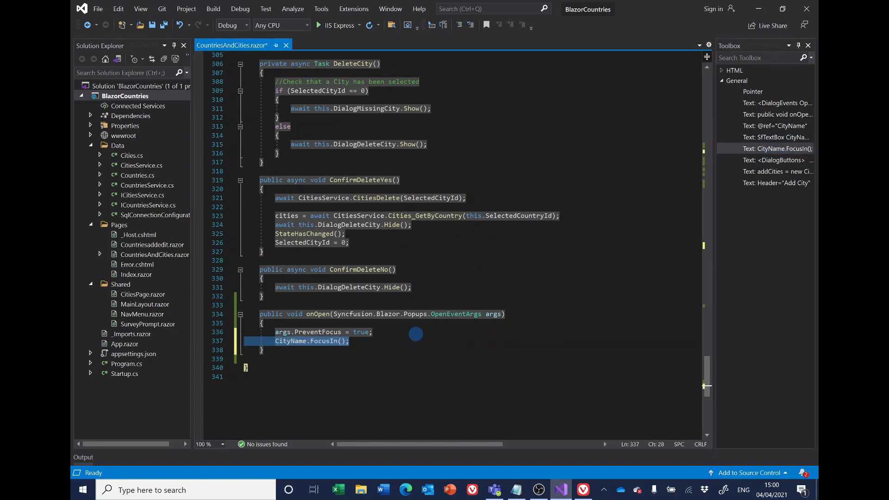
mouse_move(323, 346)
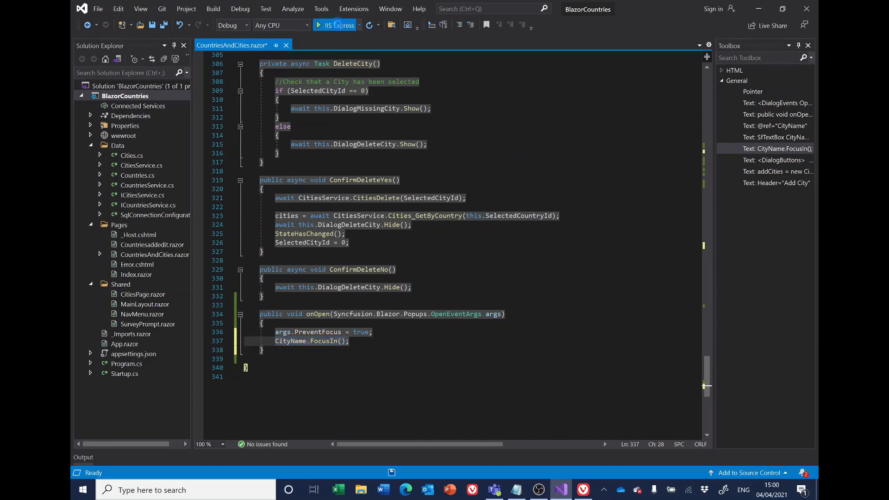
Launch the app, add Nantes to France's cities, then reopen and close the empty Add City dialog
left_click(329, 25)
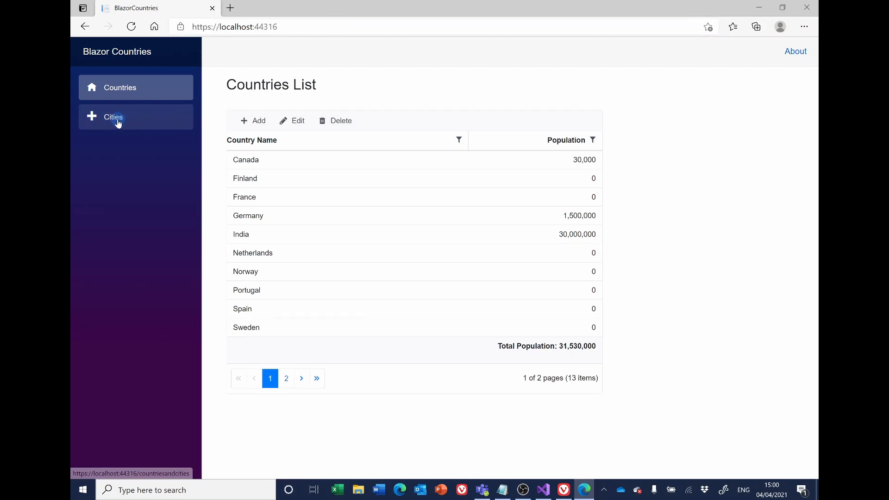
left_click(113, 117)
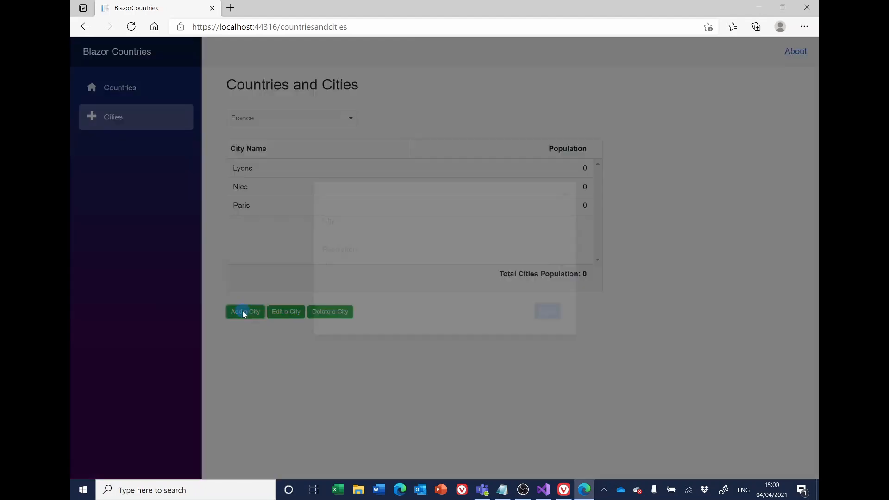
left_click(245, 311)
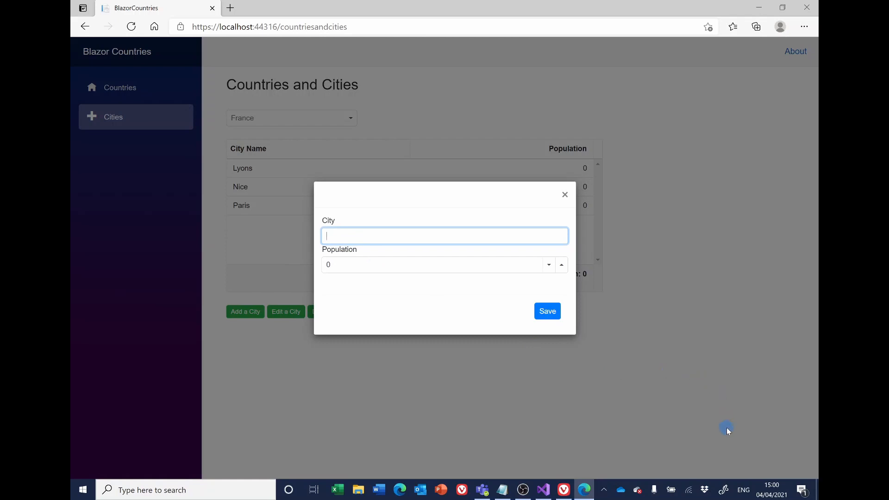
type("Nantes")
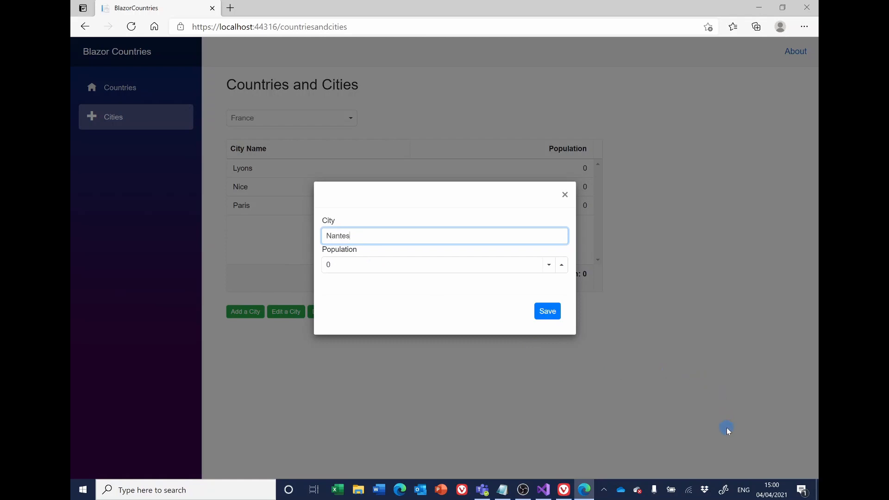
left_click(546, 311)
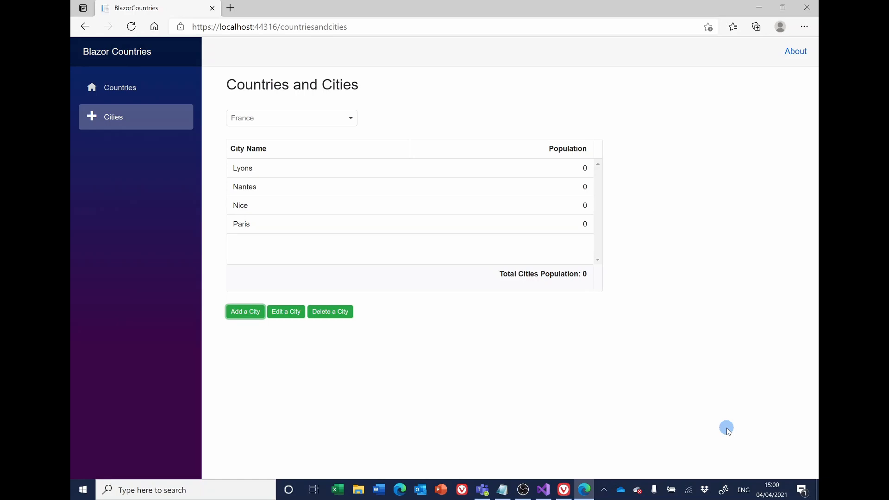
left_click(245, 311)
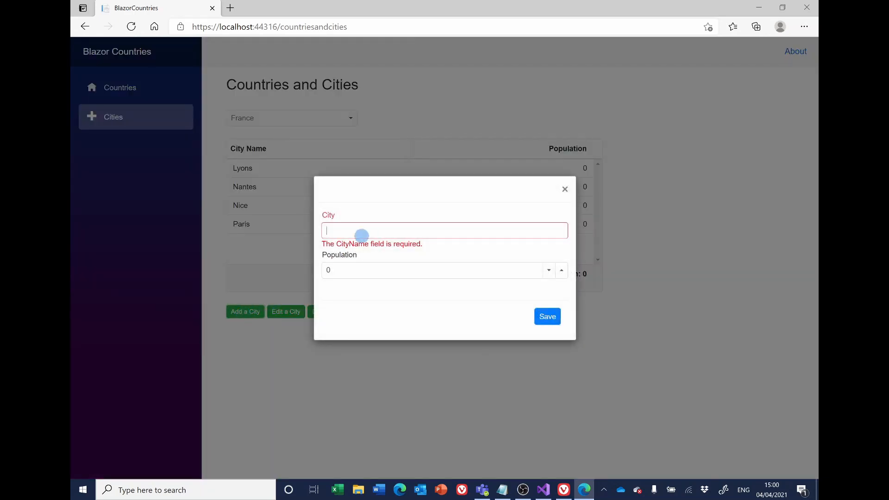
mouse_move(565, 189)
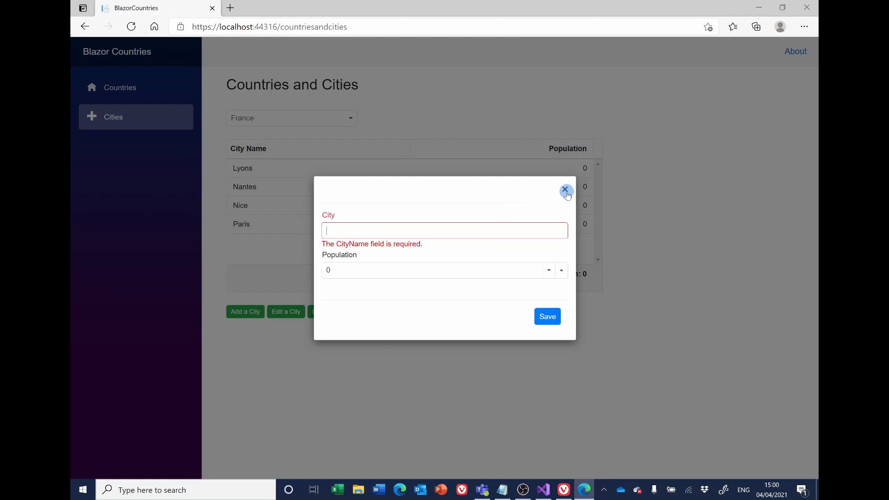
left_click(565, 189)
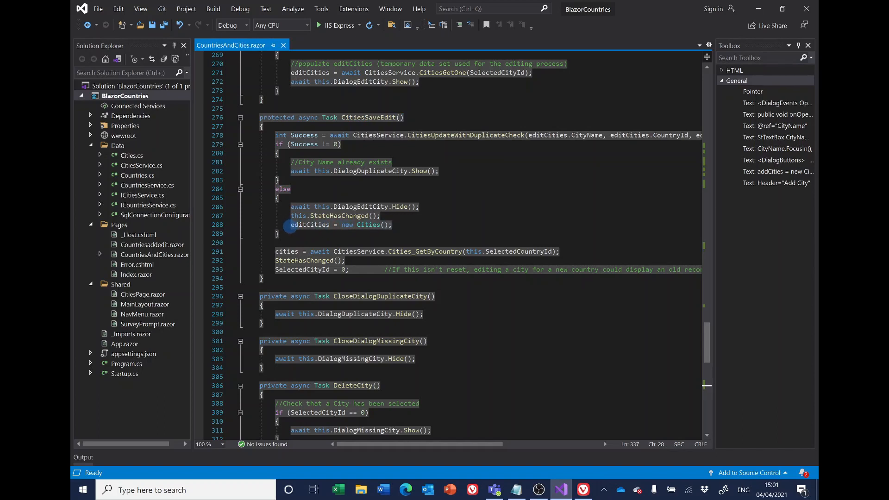
Paste an editCities = new Cities(); reset after DialogAddCity.Hide(), rename it addCities, save and relaunch
left_click(392, 225)
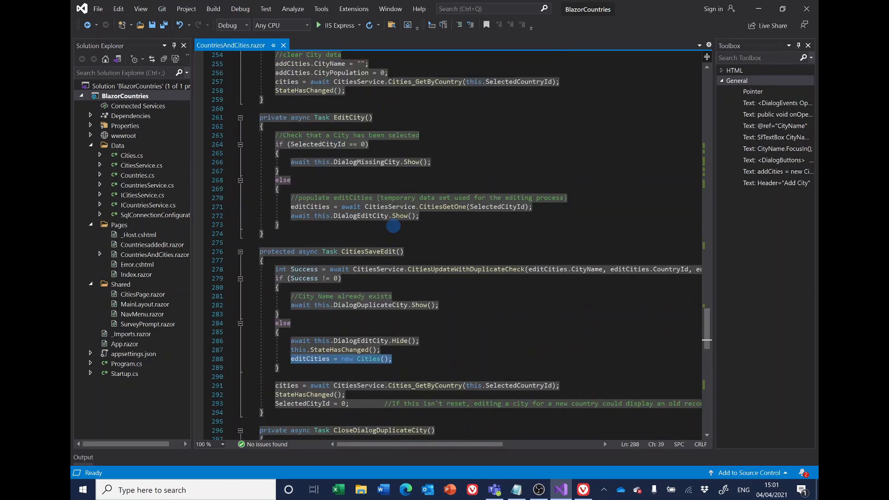
scroll("up", 3)
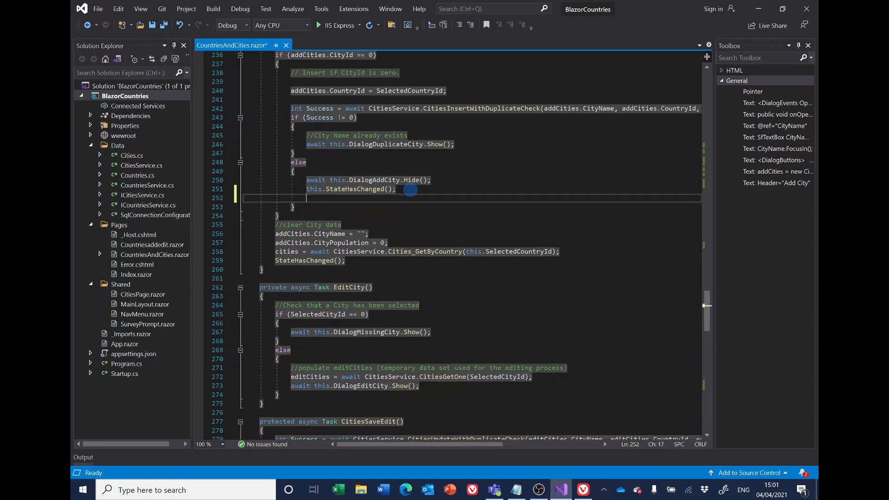
type("editCities = new Cities();")
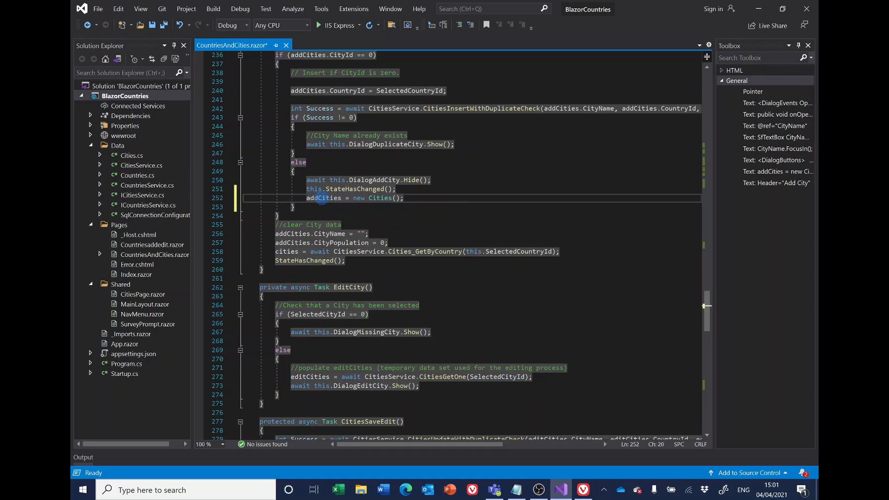
double_click(325, 198)
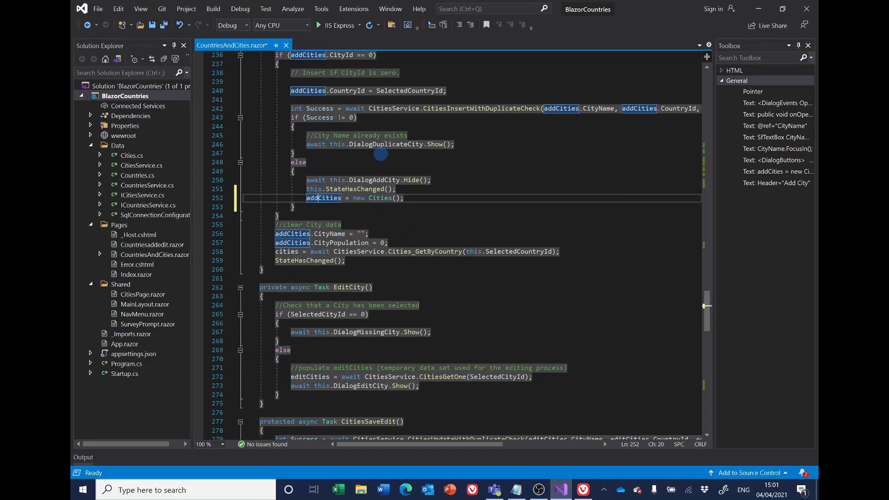
left_click(320, 25)
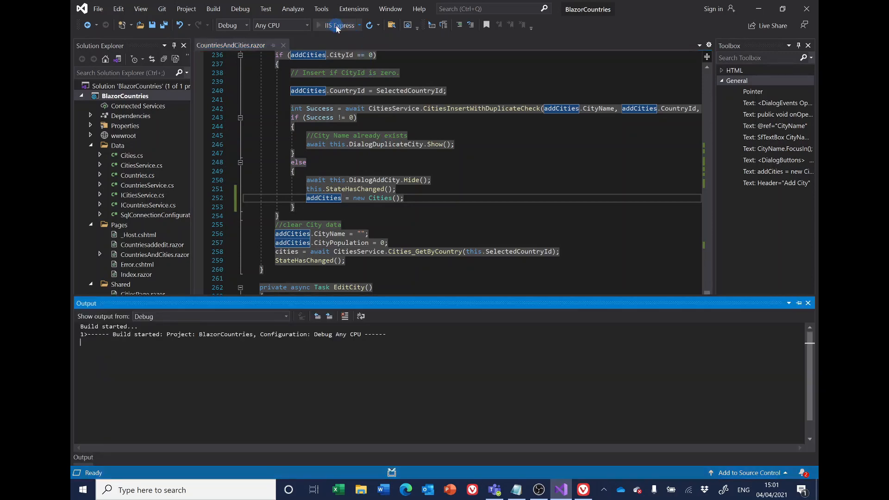
left_click(334, 25)
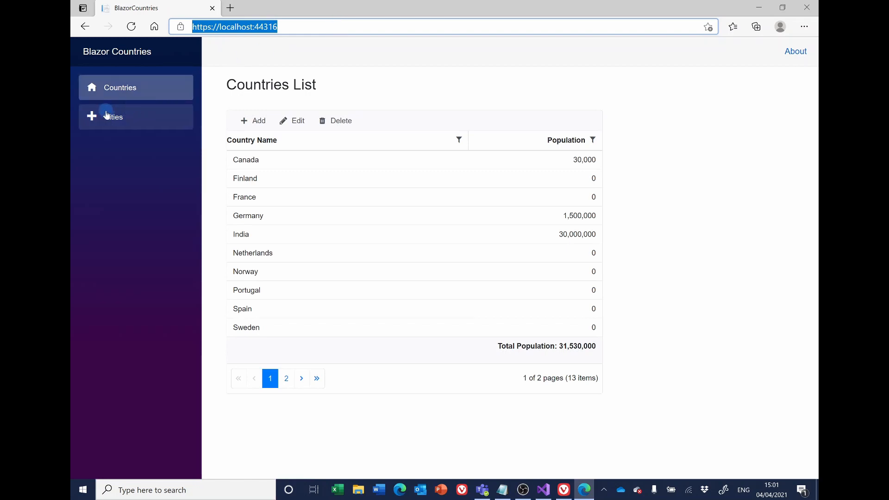
Open the Countries and Cities page and select Canada in the country list
left_click(113, 116)
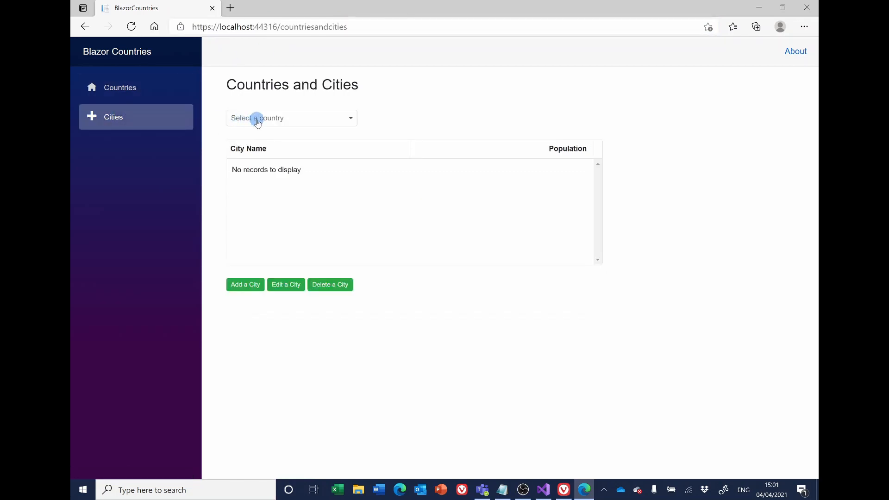
left_click(290, 118)
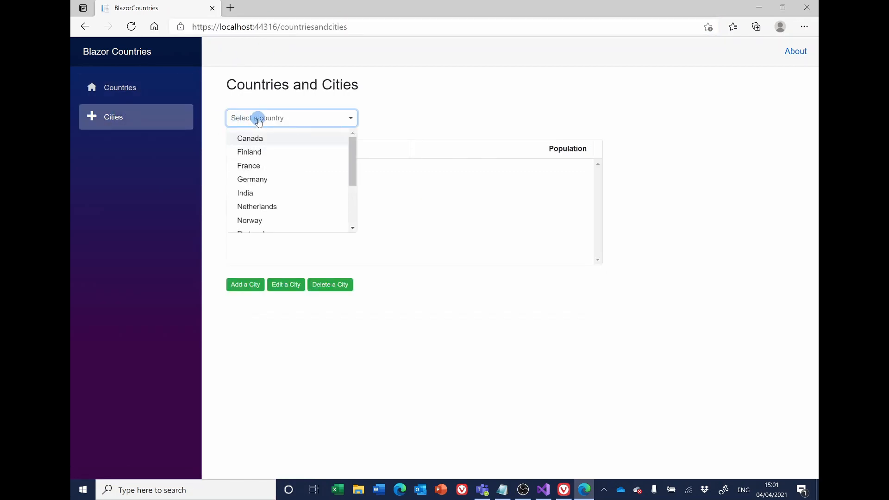
left_click(249, 138)
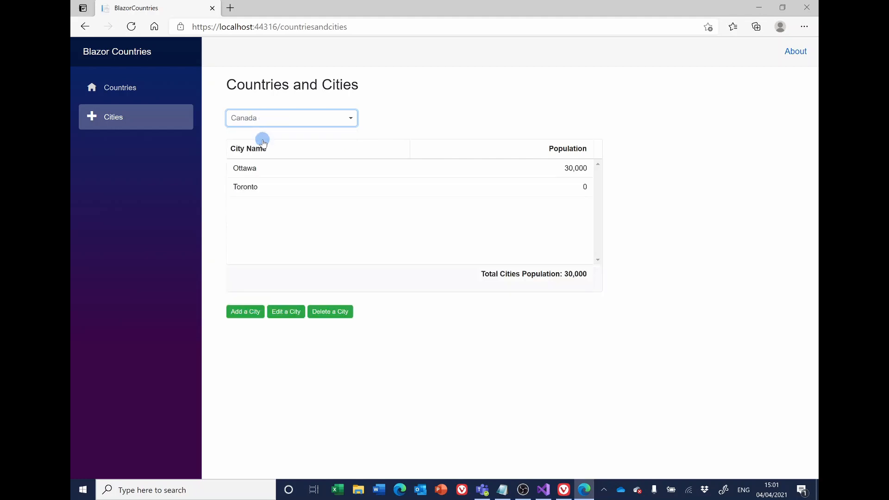
left_click(291, 117)
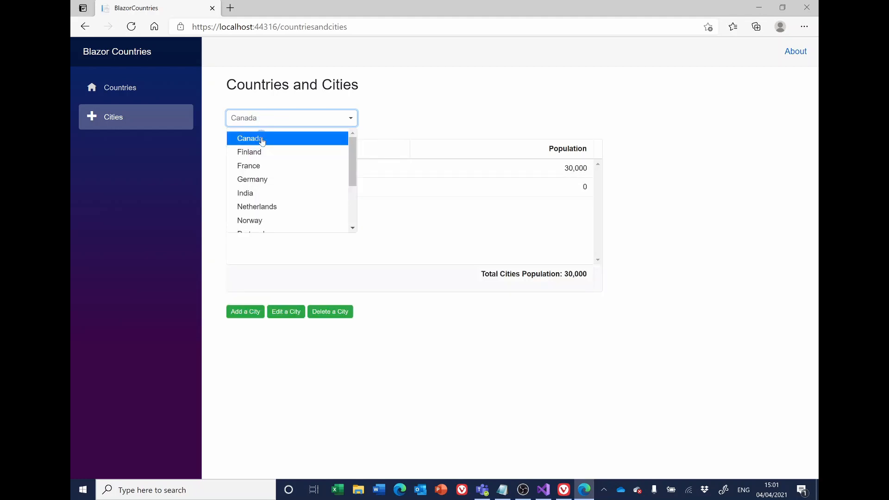
left_click(245, 311)
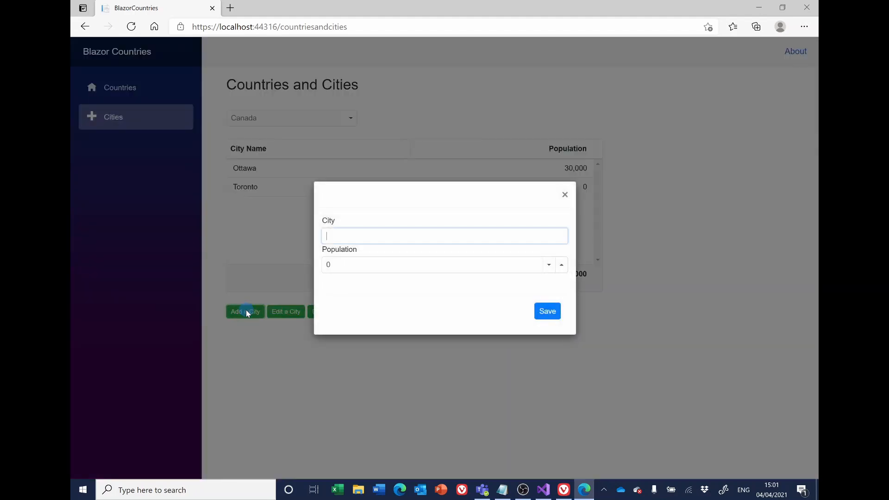
Add Vancouver to Canada's cities, then reopen and close the Add City dialog
left_click(444, 236)
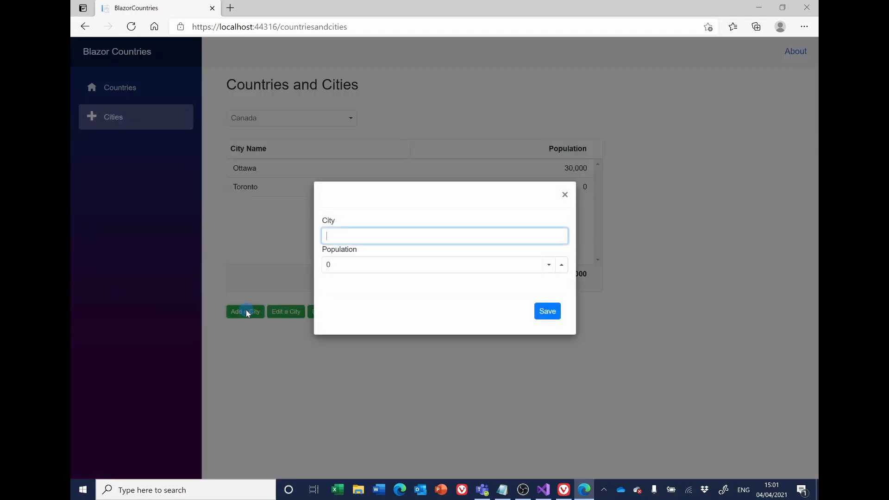
type("Vancover")
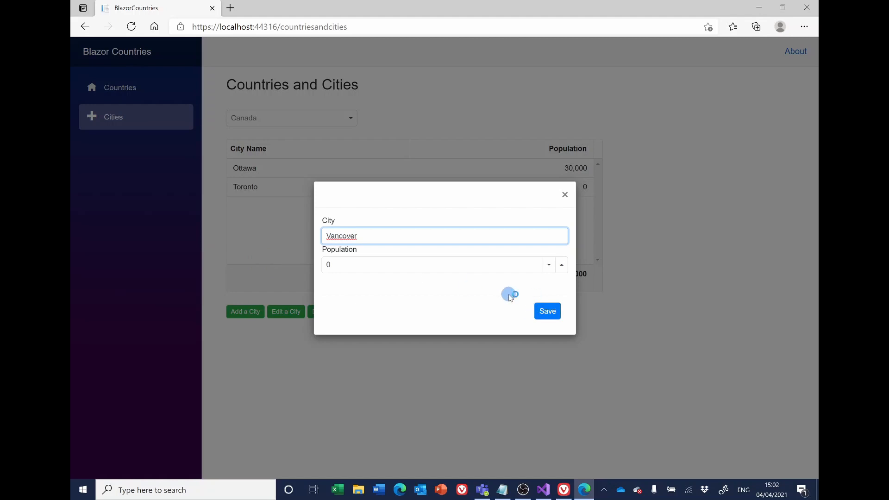
left_click(546, 311)
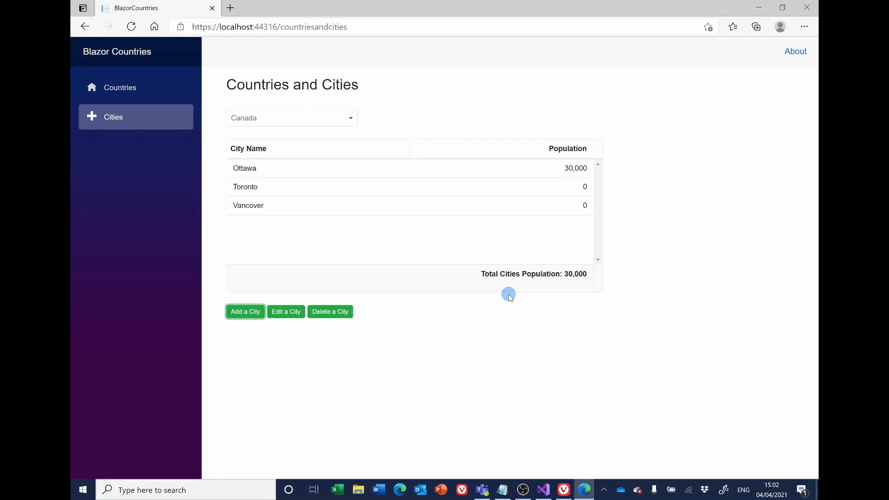
left_click(245, 311)
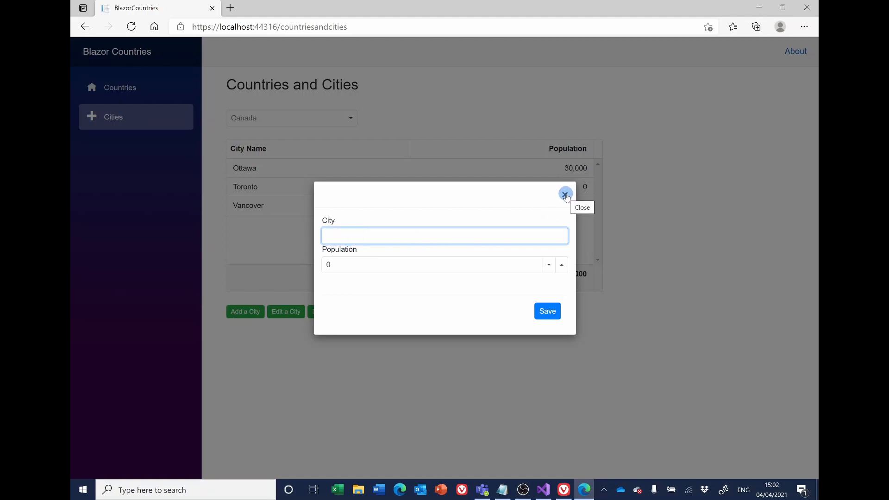
left_click(565, 193)
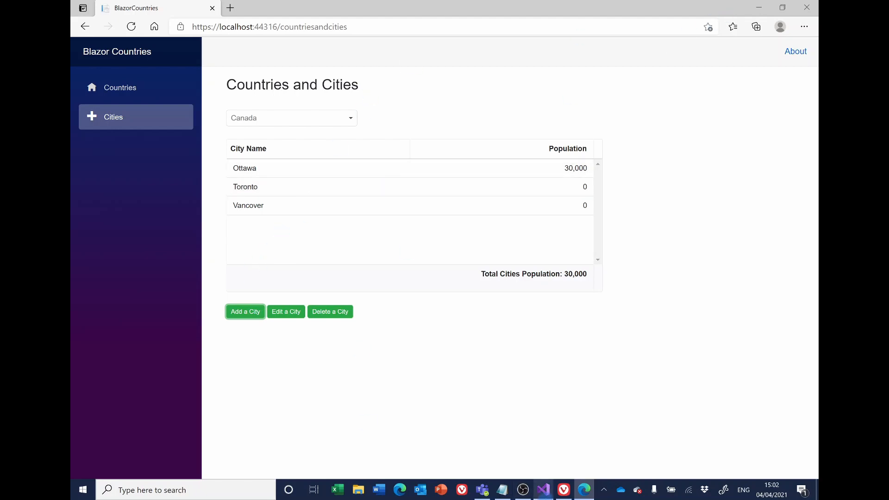
left_click(543, 490)
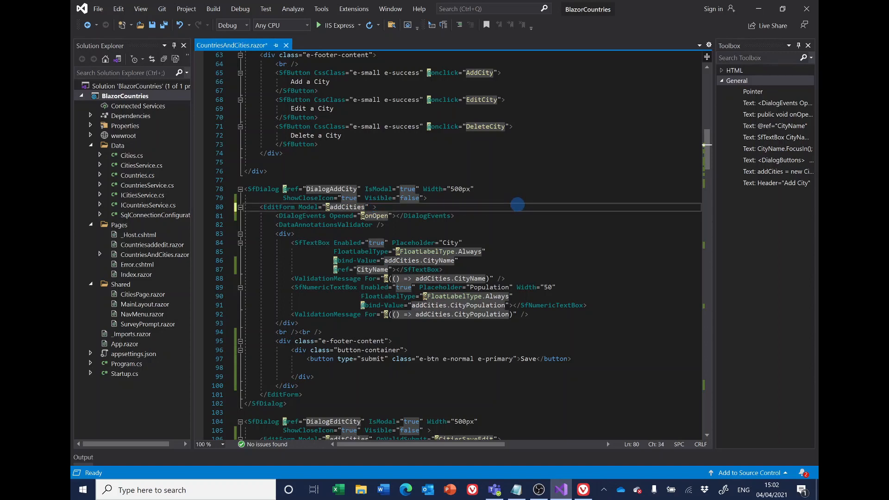
Replace the footer submit button with a DialogButtons Save calling CitiesSave, then run the app
scroll("down", 3)
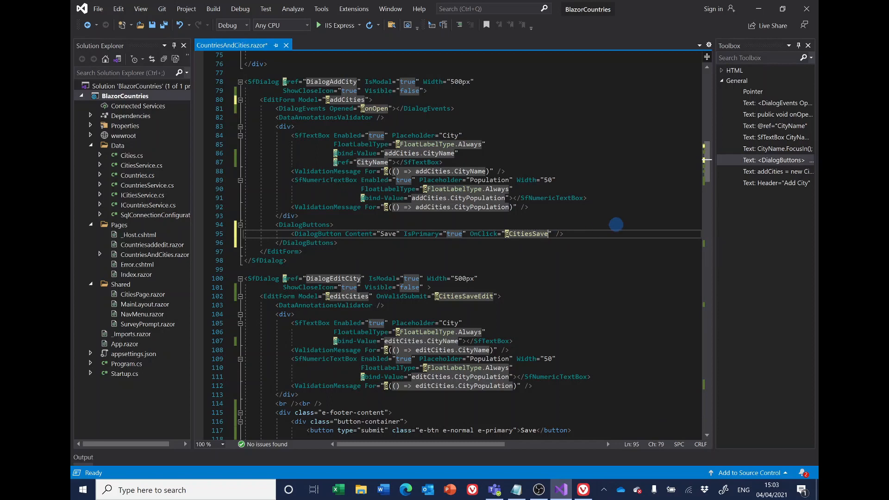
mouse_move(361, 236)
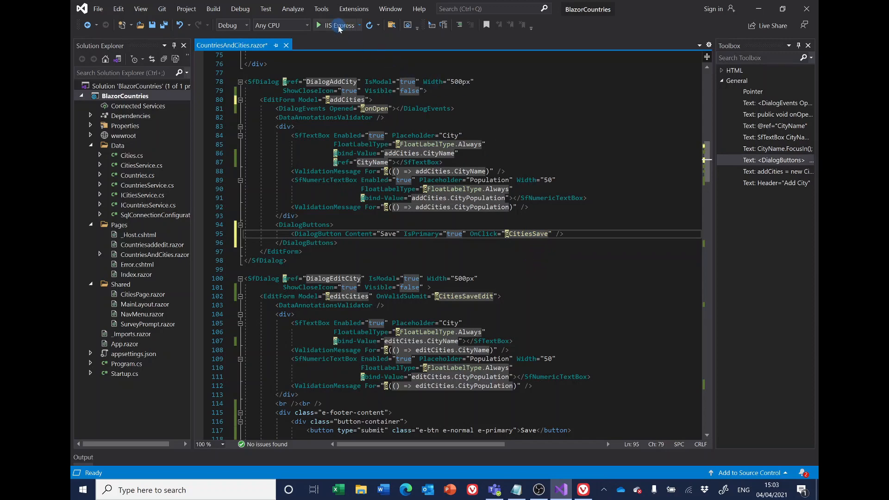
left_click(319, 25)
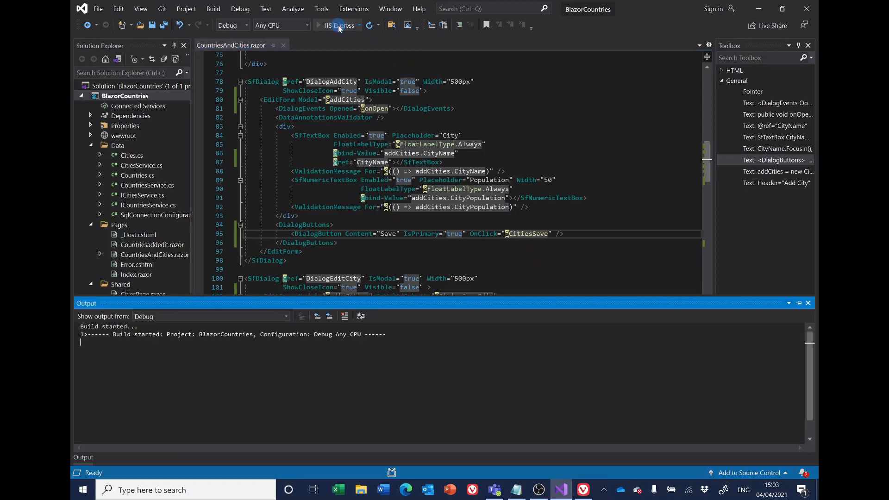
left_click(338, 25)
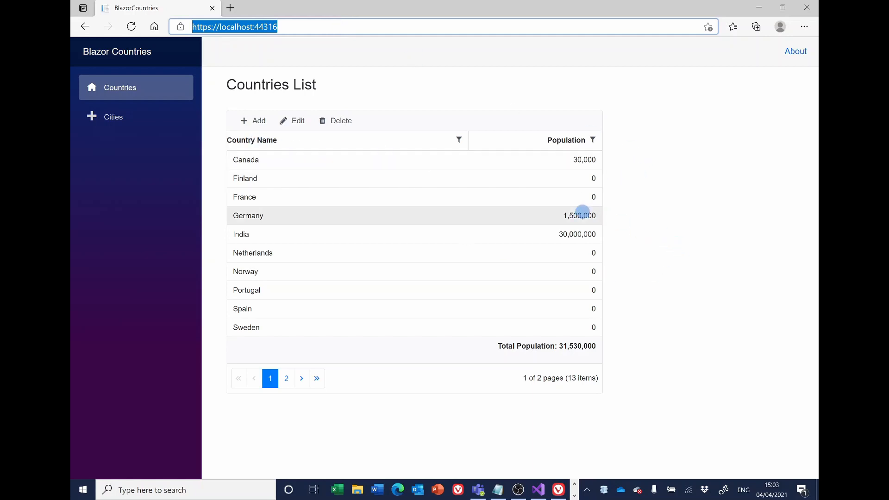
Select United Kingdom on the Cities page and add London with population 9,000,000
left_click(113, 117)
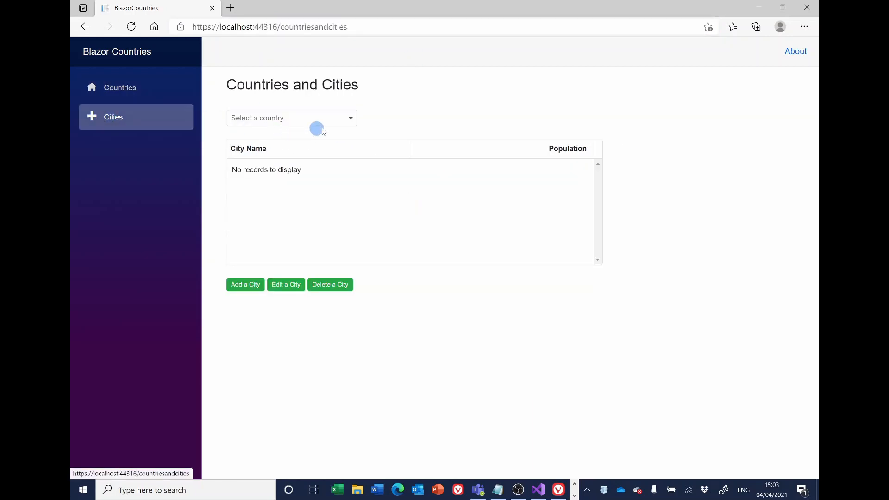
left_click(290, 118)
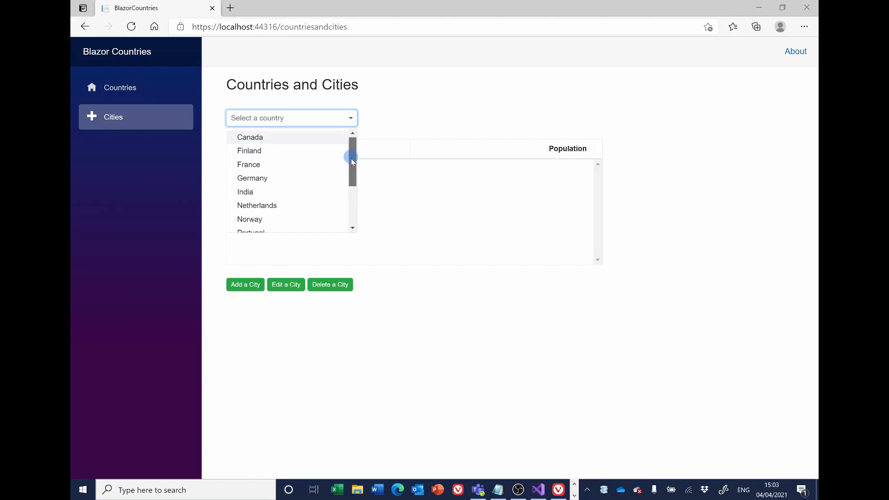
scroll("down", 3)
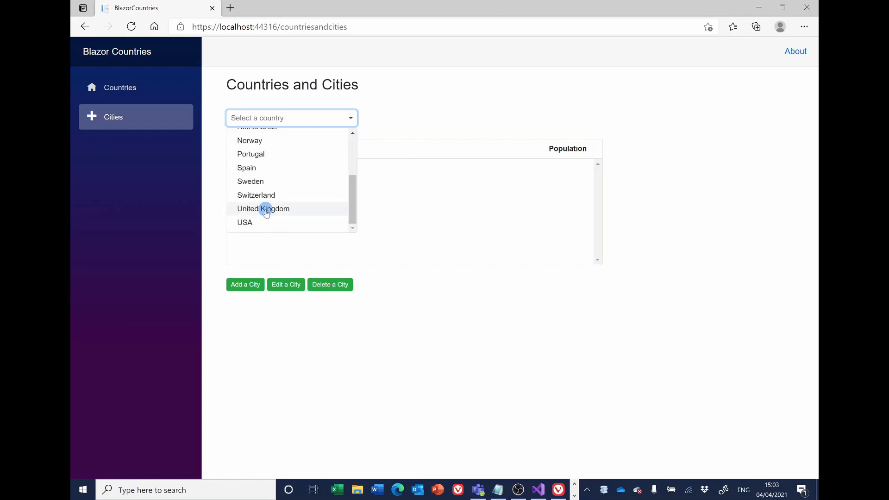
left_click(263, 209)
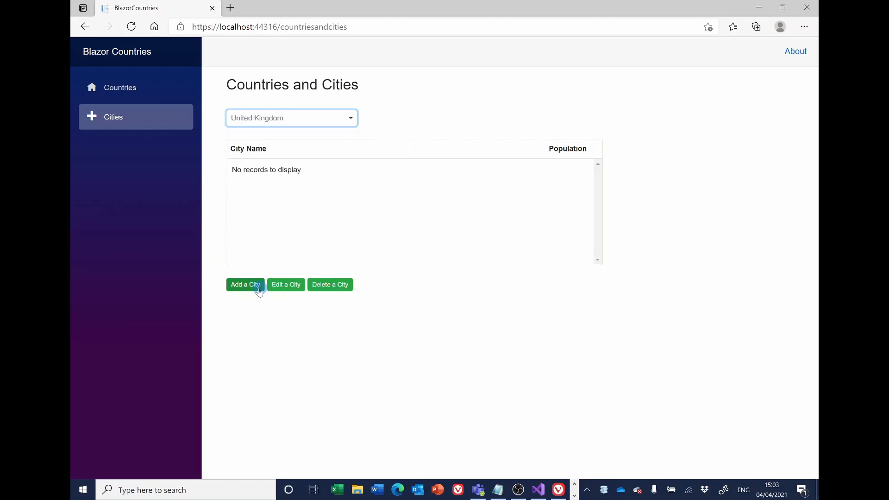
left_click(245, 284)
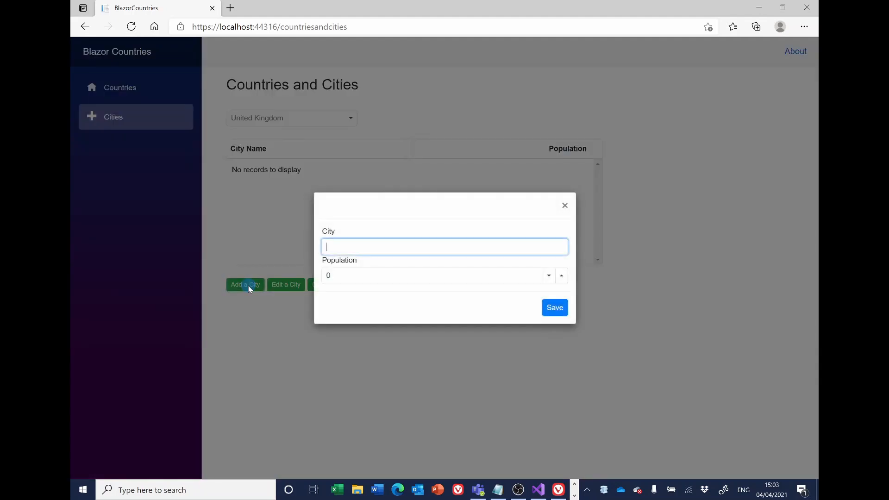
type("Lond")
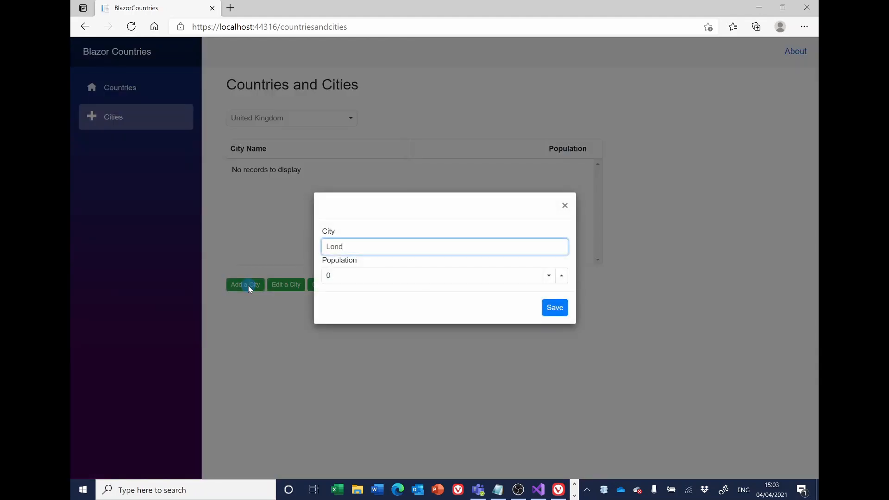
type("on")
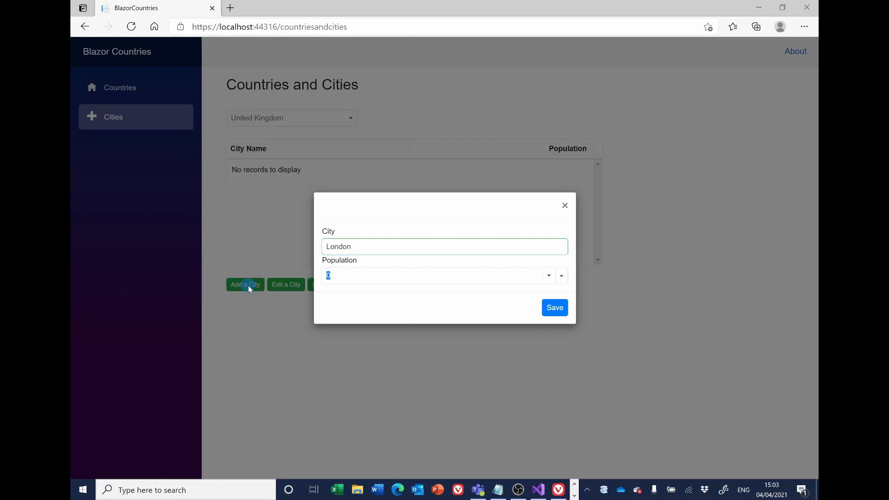
type("900")
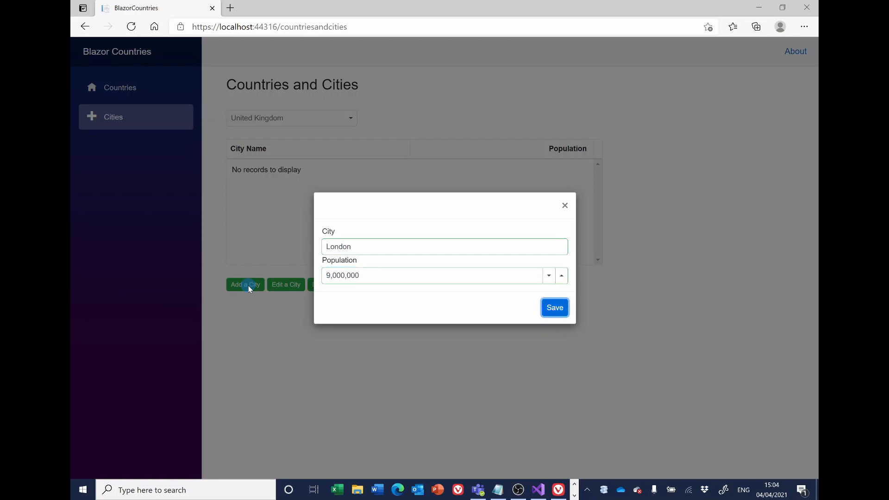
left_click(554, 307)
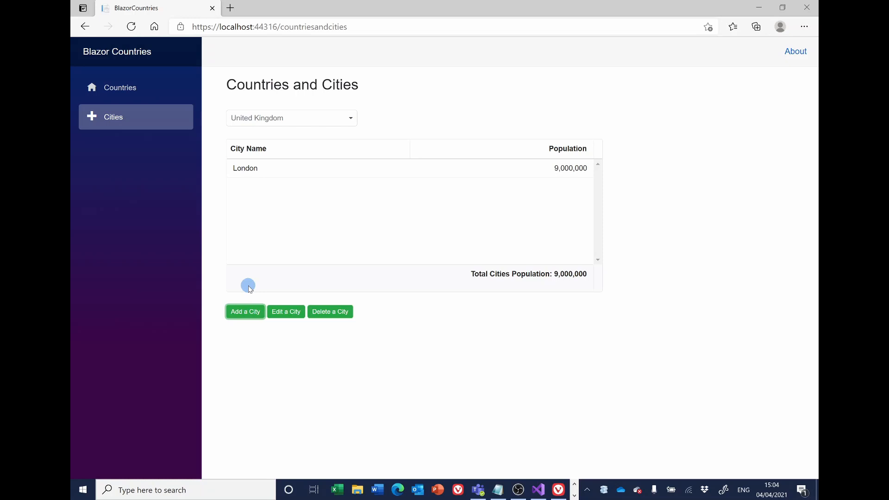
left_click(245, 311)
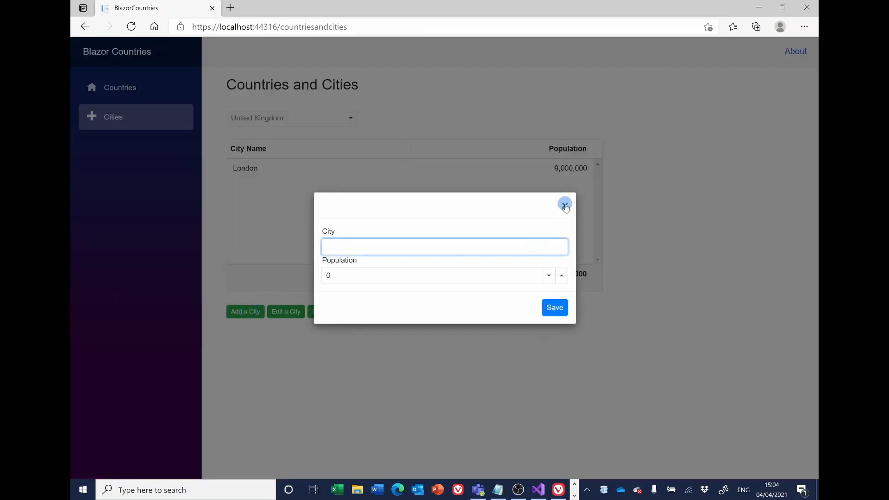
left_click(565, 205)
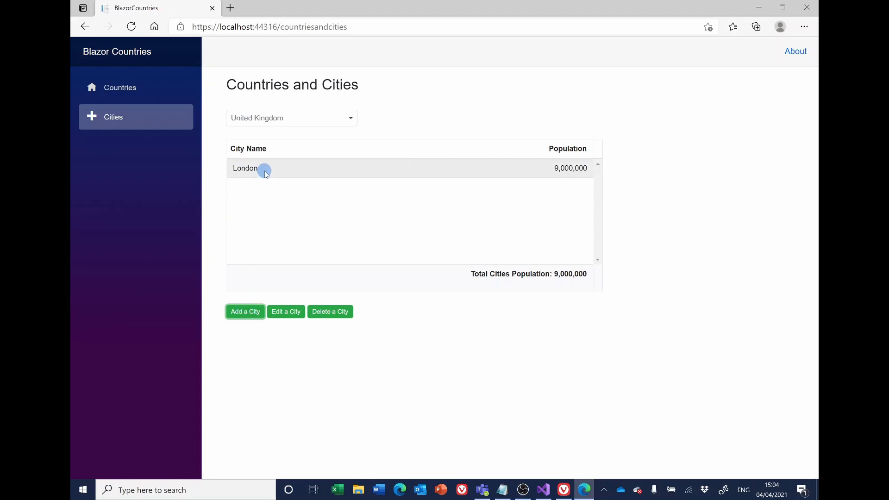
left_click(245, 167)
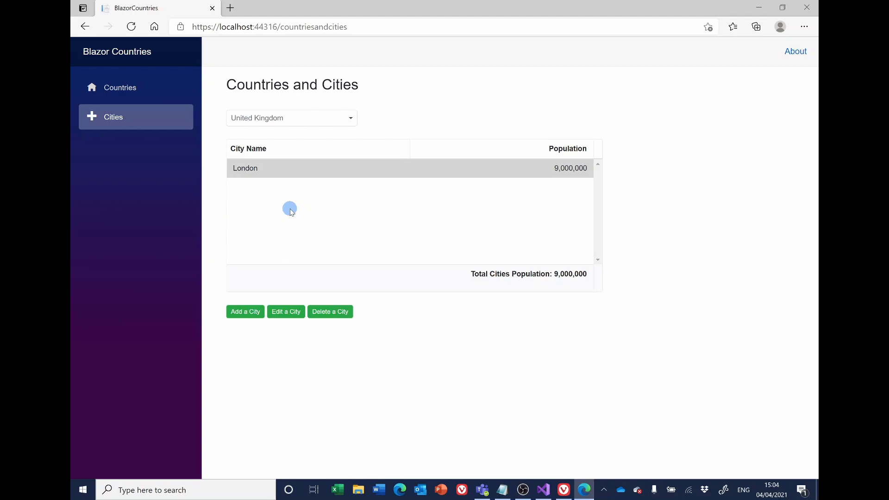
mouse_move(252, 299)
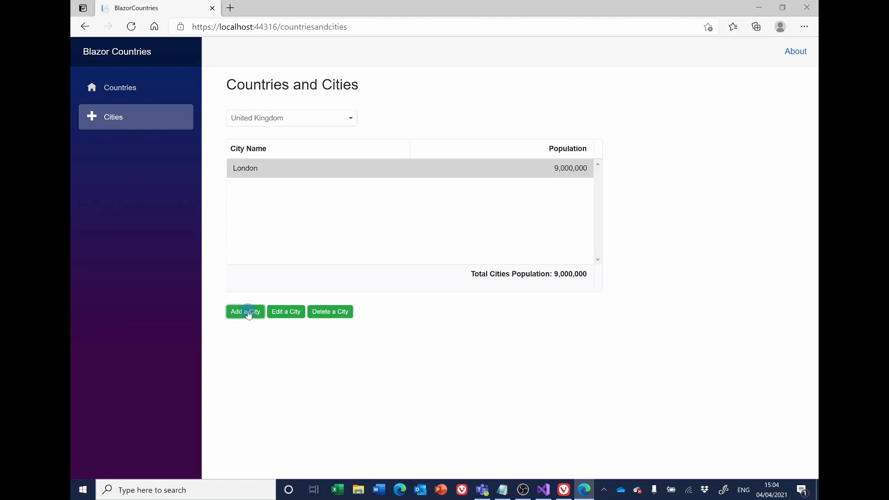
left_click(245, 311)
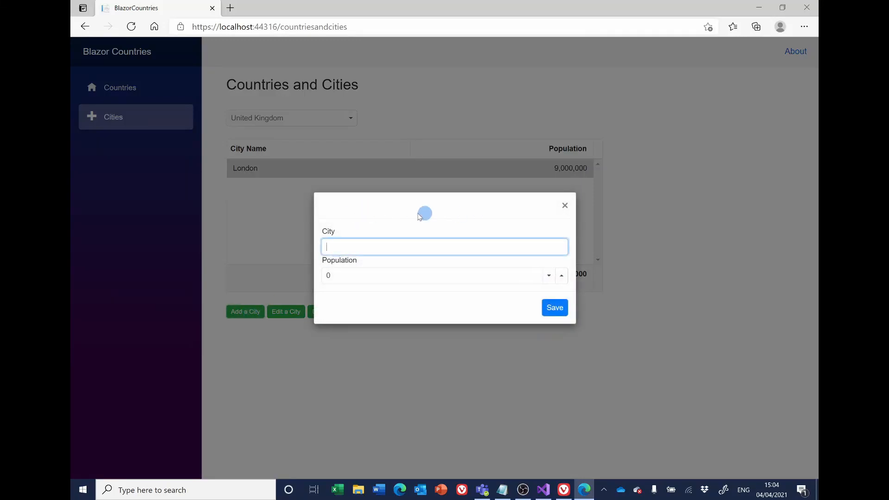
mouse_move(318, 212)
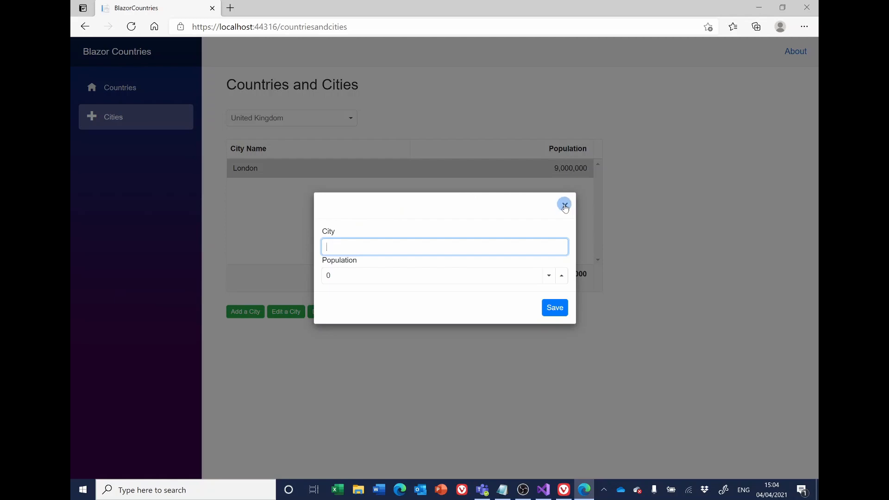
left_click(563, 205)
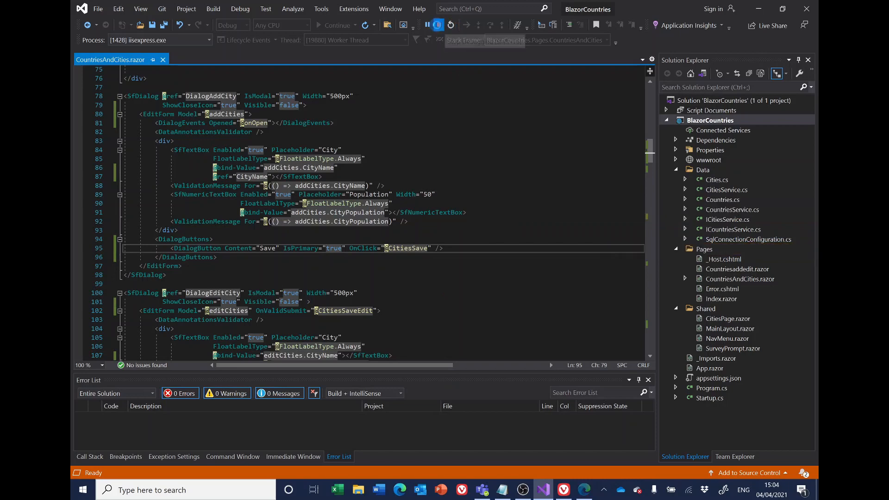
Stop debugging, insert Header="Add City" into the SfDialog tag, and relaunch the app
left_click(451, 25)
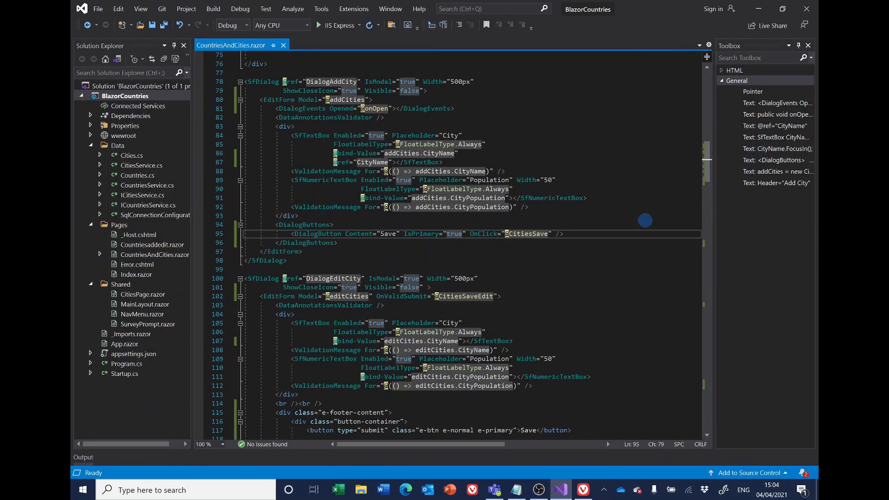
scroll("down", 3)
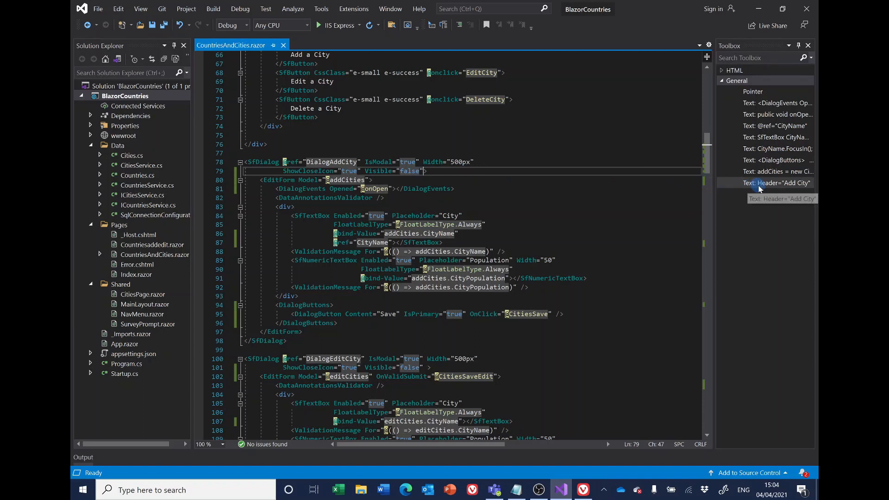
left_click(778, 182)
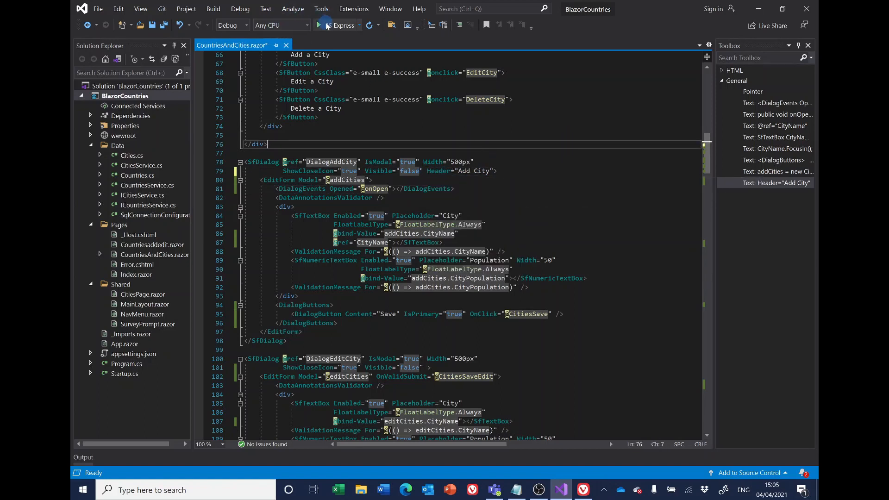
left_click(329, 25)
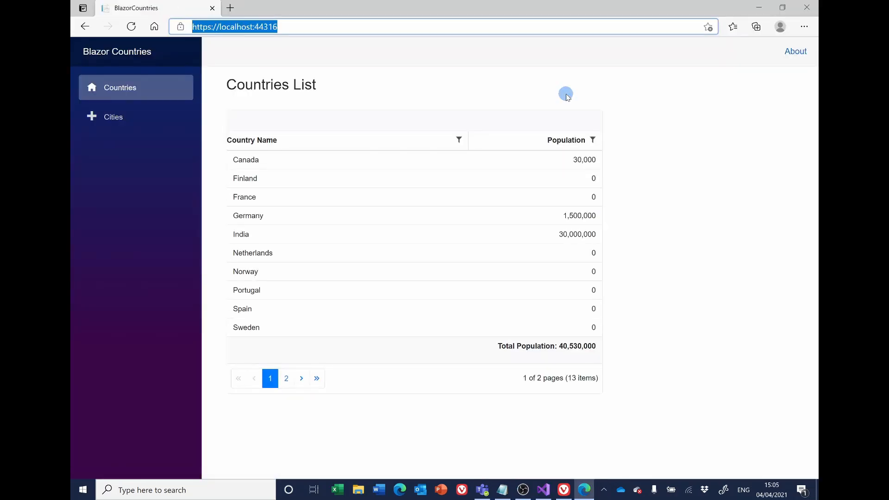
Select United Kingdom, open Add a City to check its header and focus, then close it
left_click(113, 116)
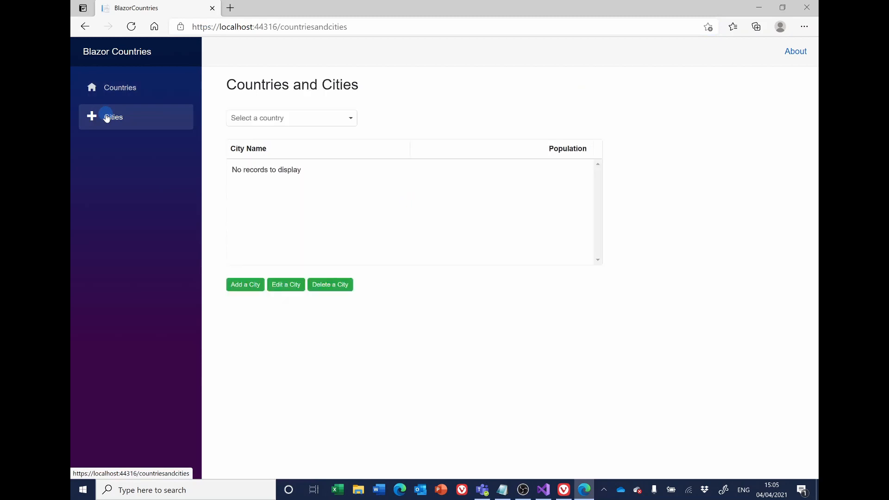
left_click(291, 118)
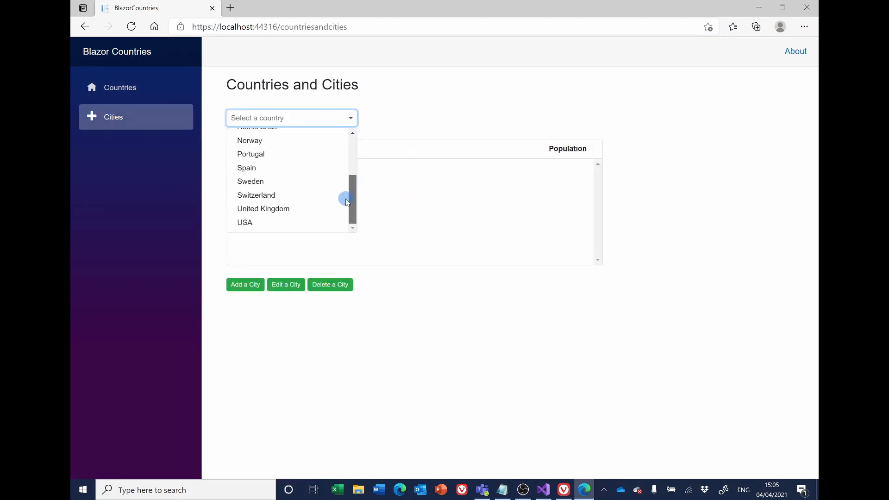
mouse_move(263, 208)
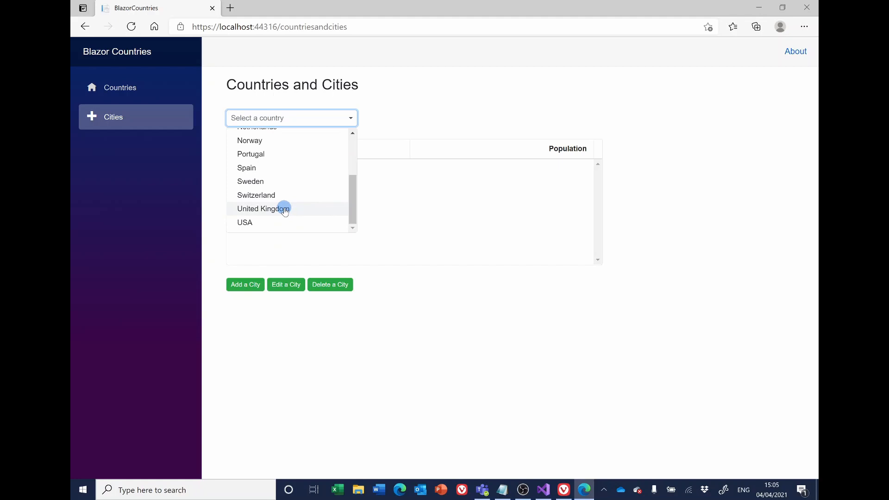
left_click(263, 209)
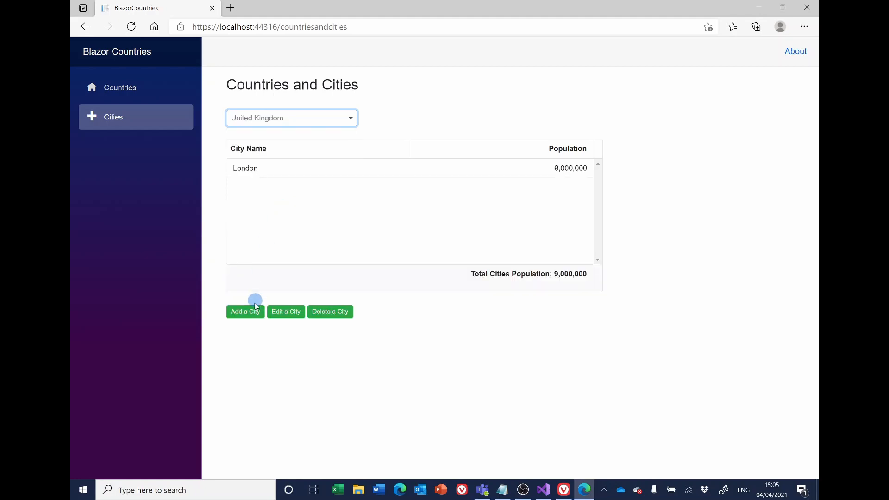
left_click(245, 312)
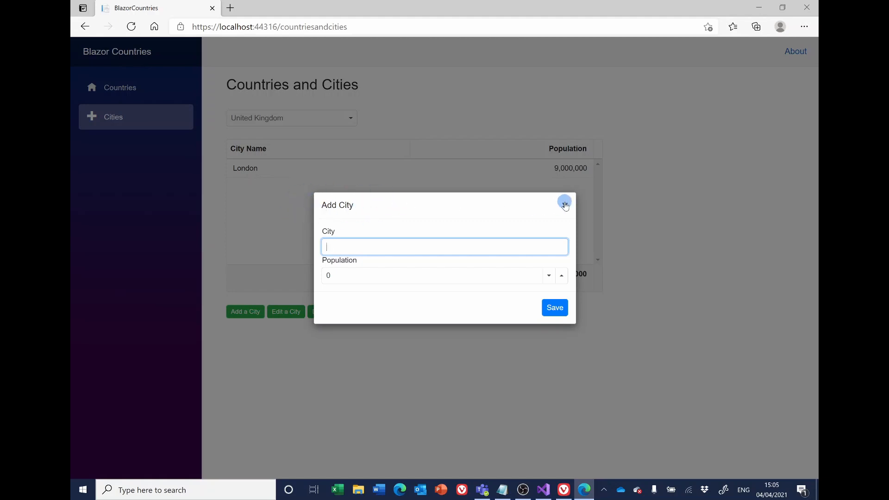
mouse_move(563, 204)
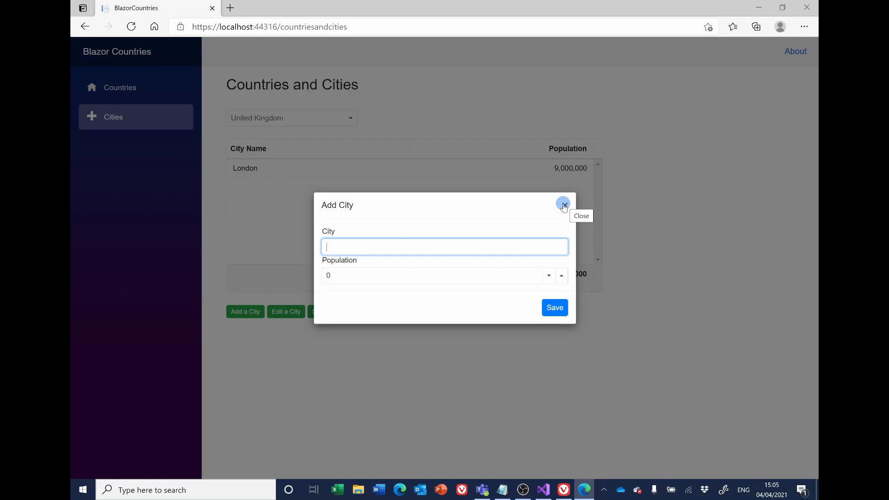
left_click(563, 204)
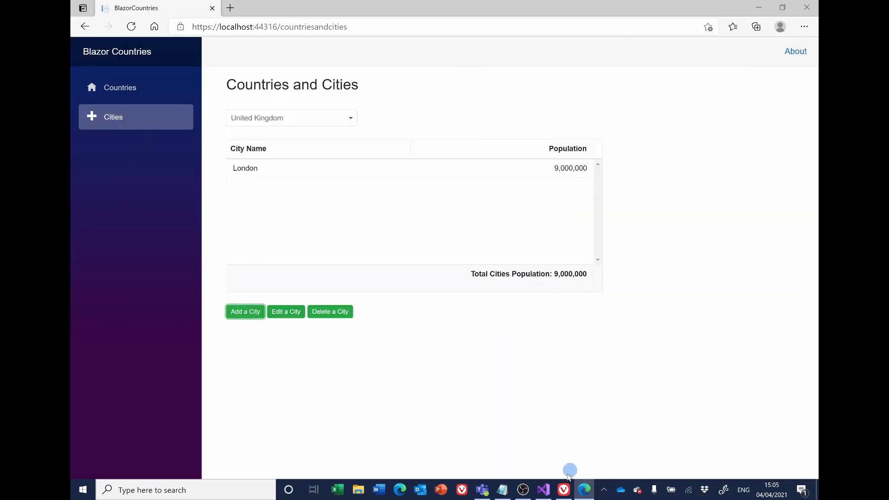
left_click(543, 490)
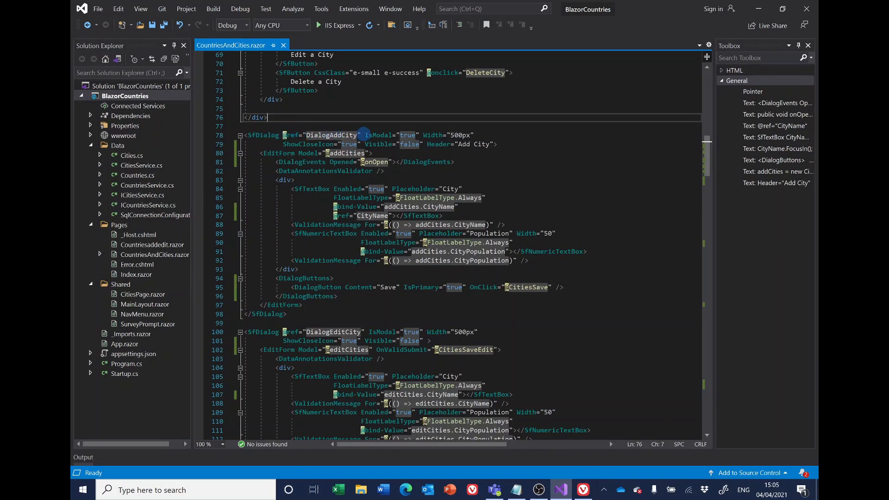
Add Header="Add City" to the DialogEditCity tag and change Add to Edit
scroll("down", 3)
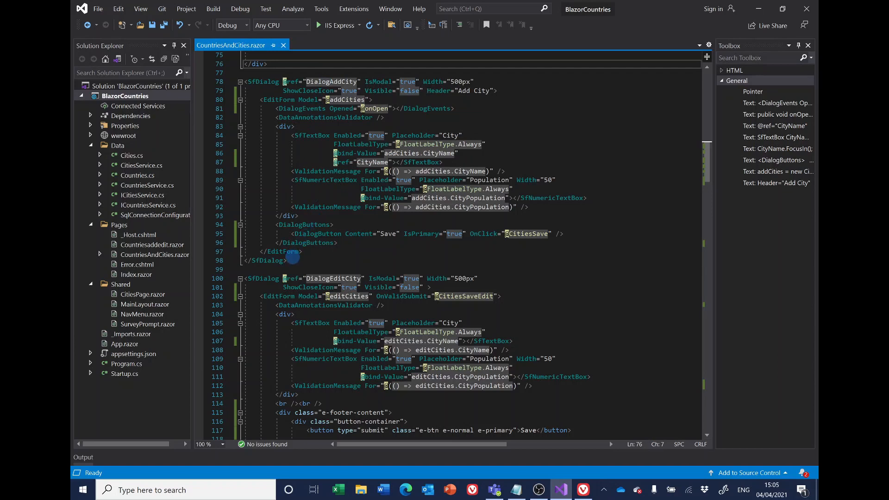
mouse_move(388, 218)
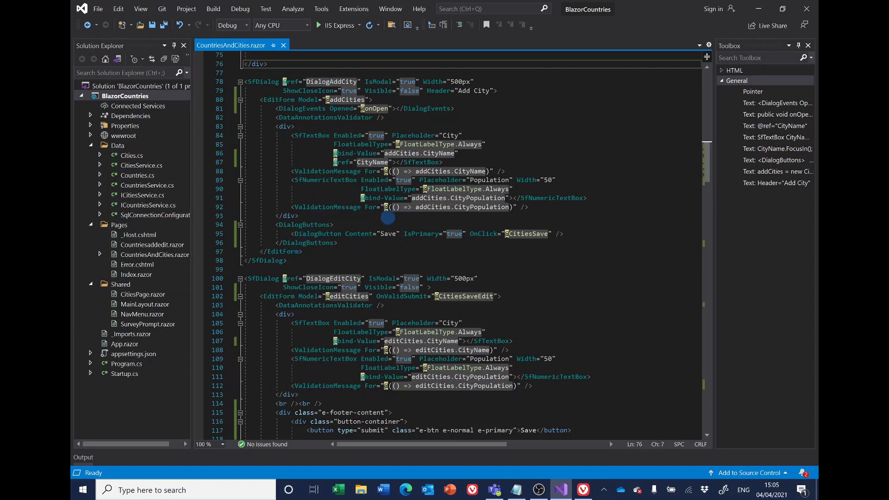
double_click(439, 91)
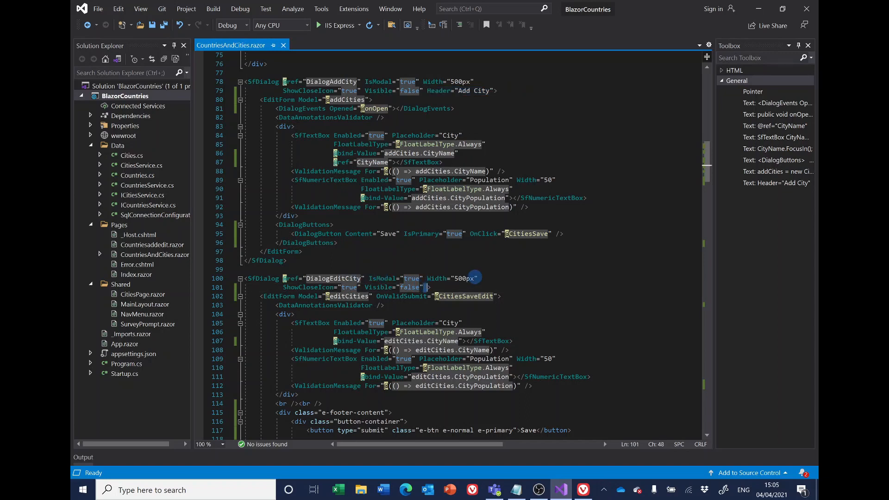
type("Header=\"Add City\"")
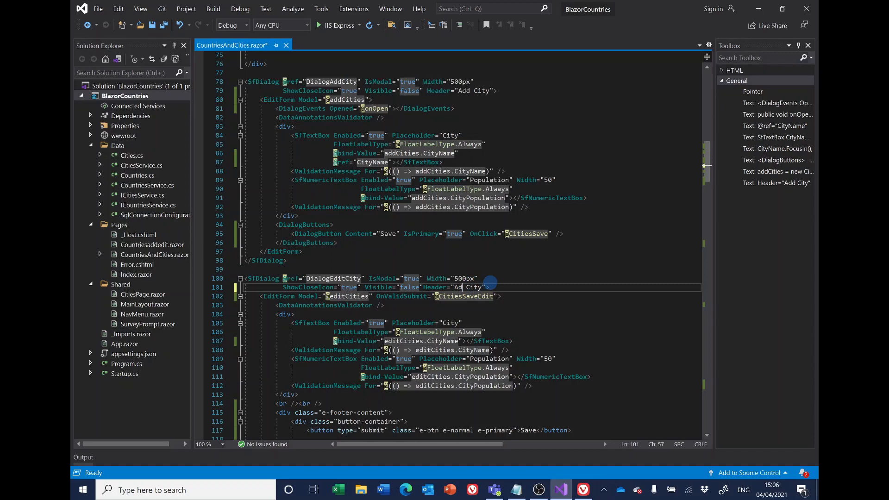
key("BackSpace")
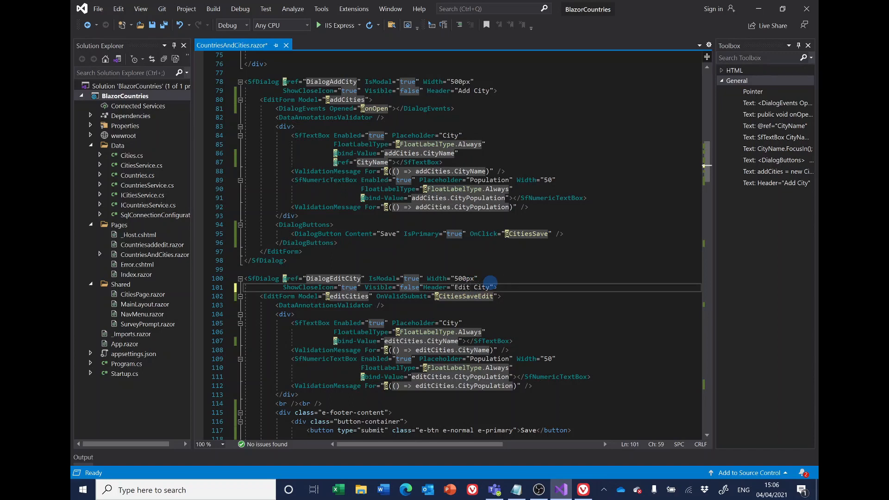
mouse_move(273, 225)
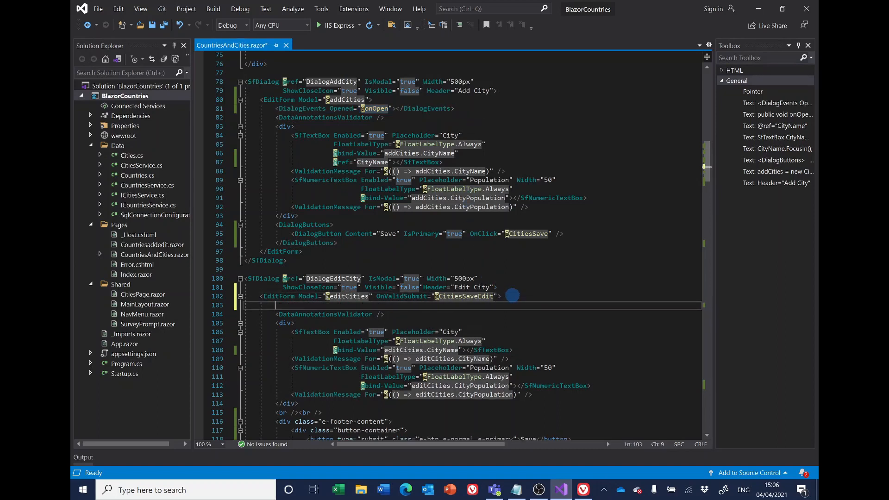
type("<DialogEvents Opened=\"@onOpen\"></DialogEvents>")
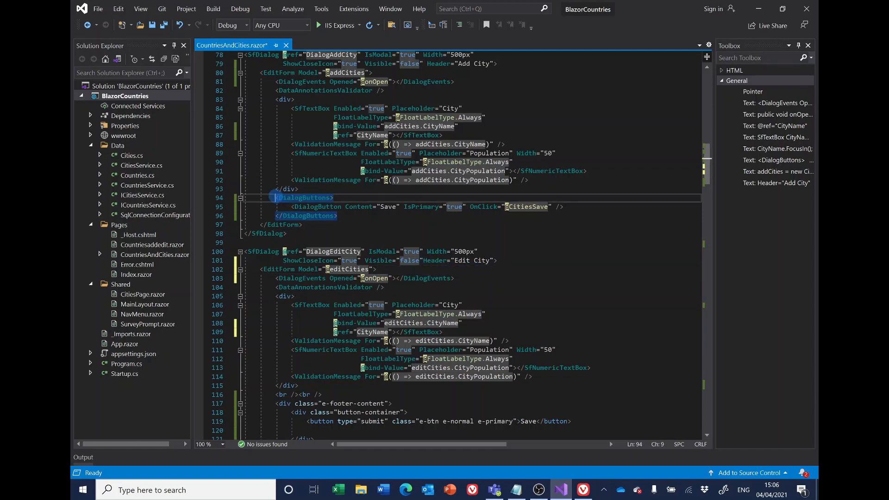
left_click_drag(275, 197, 338, 216)
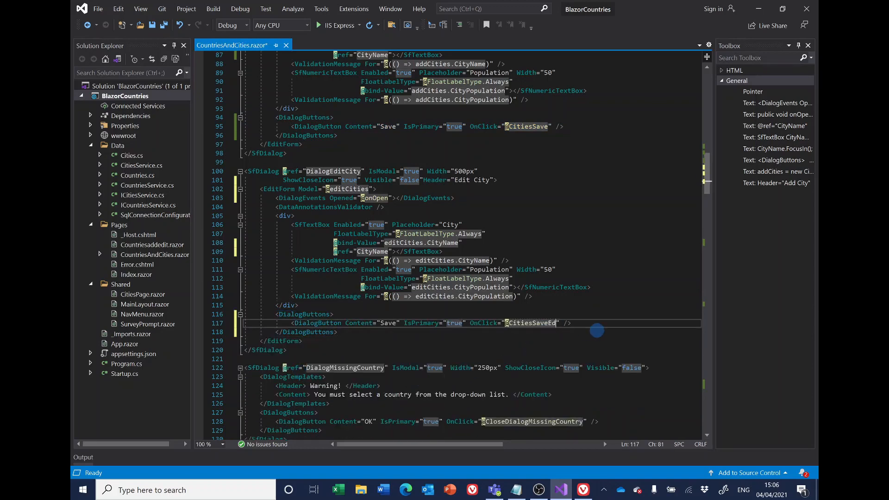
type("it")
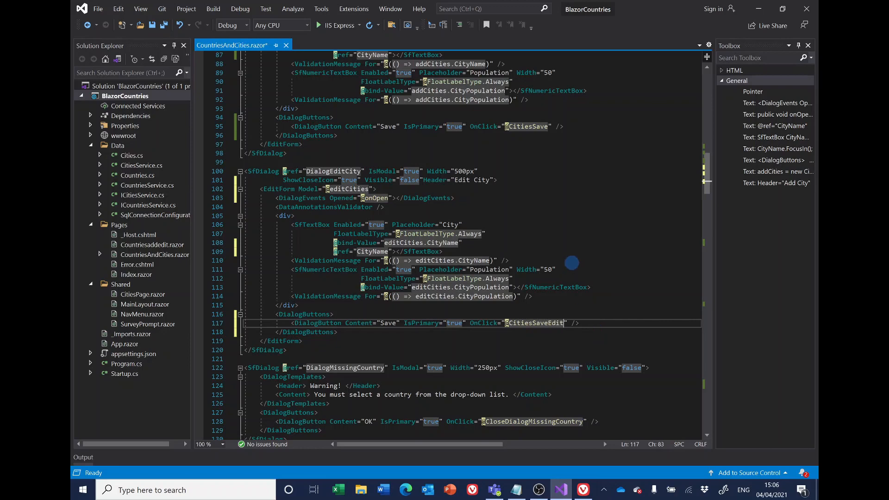
mouse_move(573, 255)
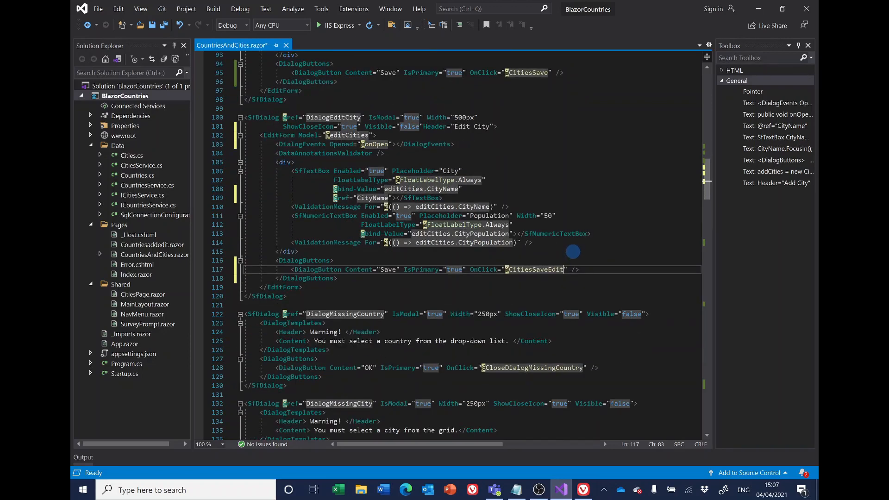
scroll("down", 3)
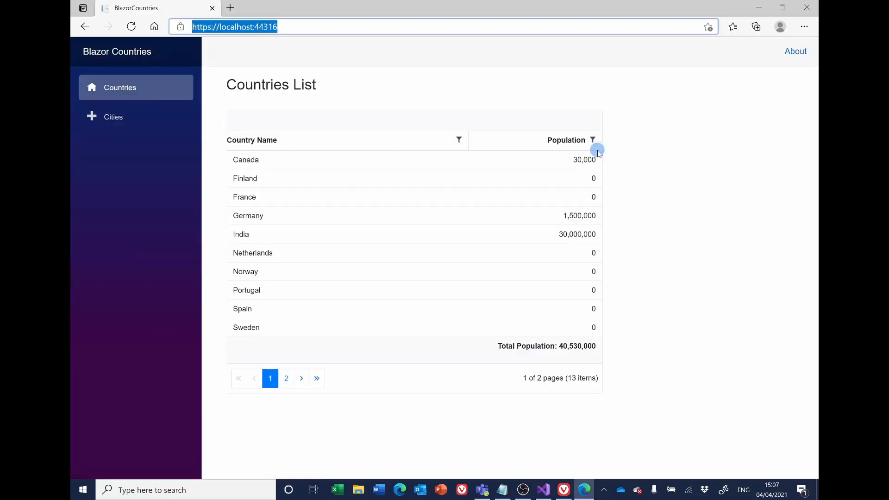
Select France's Lyons city, delete the trailing s, and save it as Lyon
left_click(113, 117)
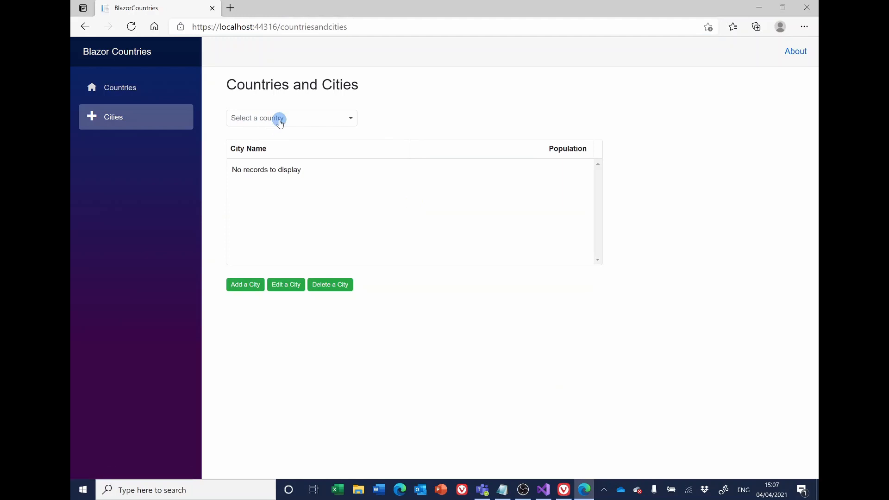
left_click(291, 118)
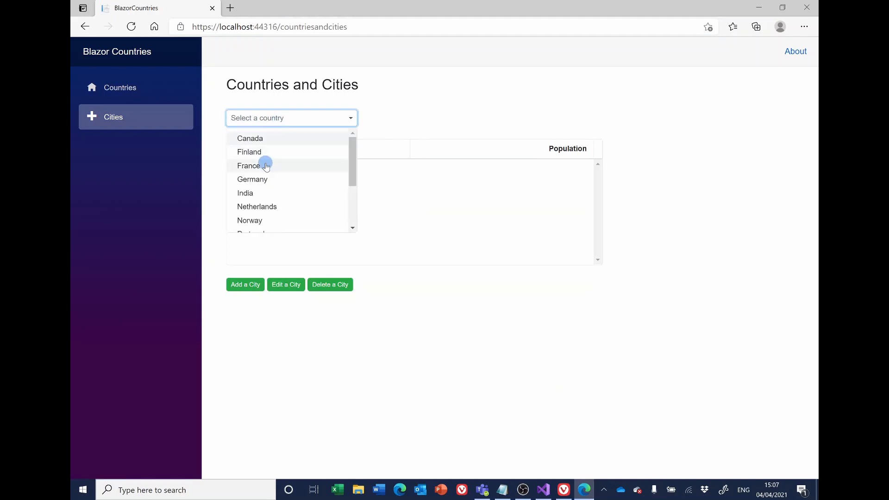
left_click(249, 166)
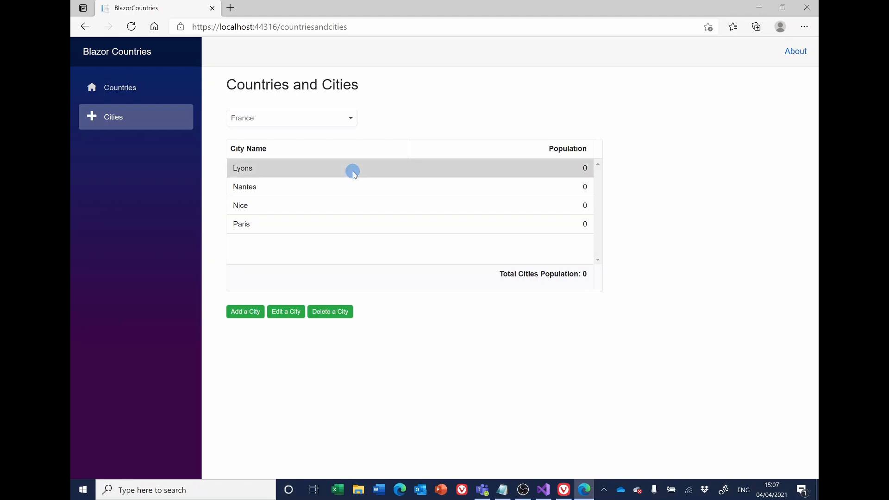
left_click(285, 312)
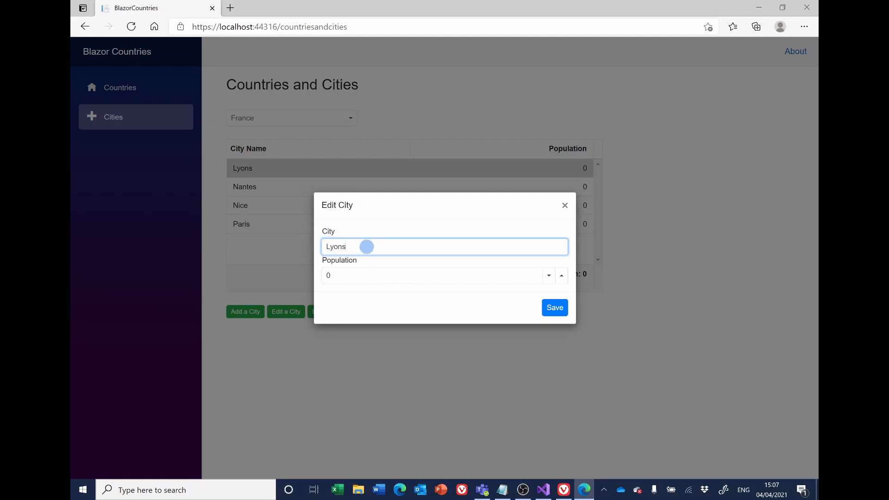
key("Backspace")
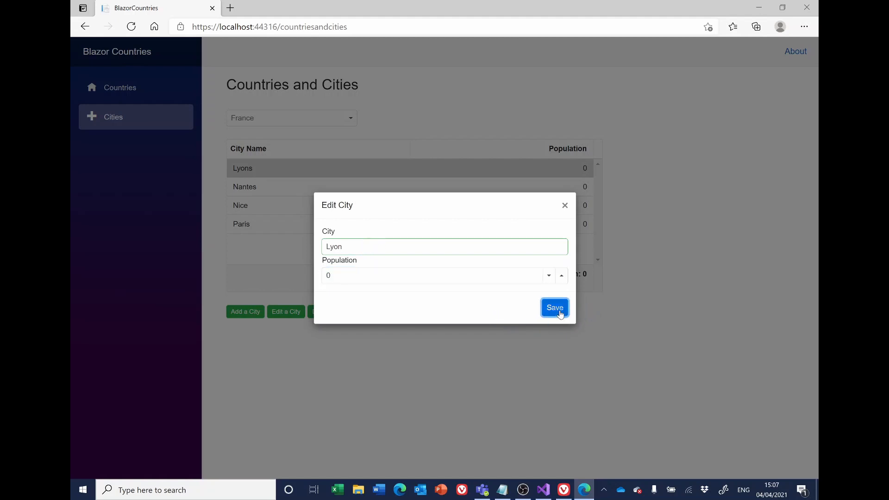
left_click(554, 308)
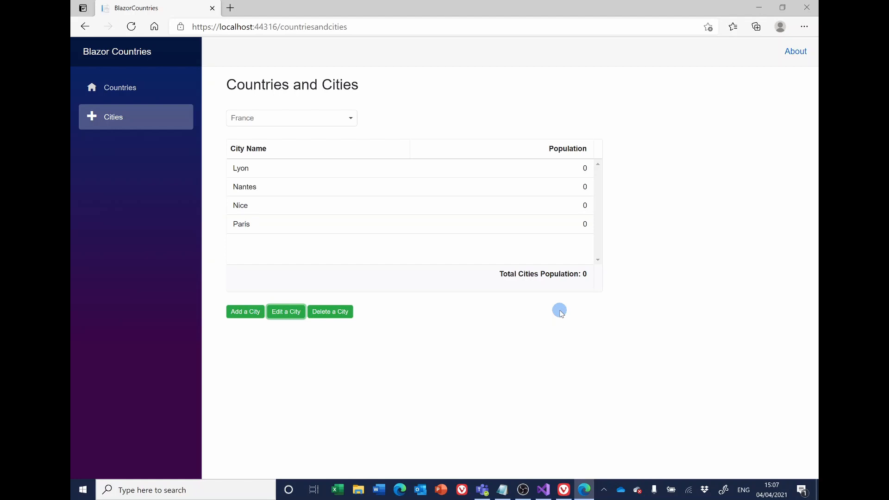
mouse_move(289, 122)
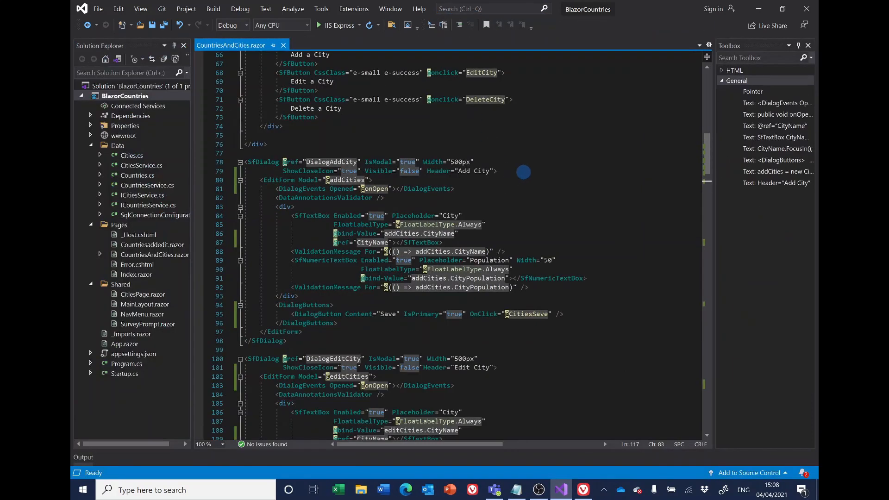
Scroll the dialog markup down to the onOpen handler calling CityName.FocusIn()
scroll("down", 3)
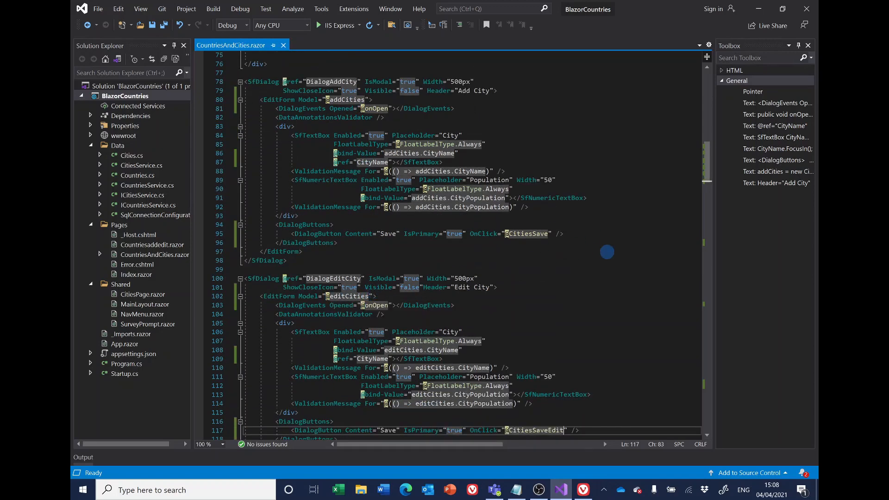
mouse_move(533, 286)
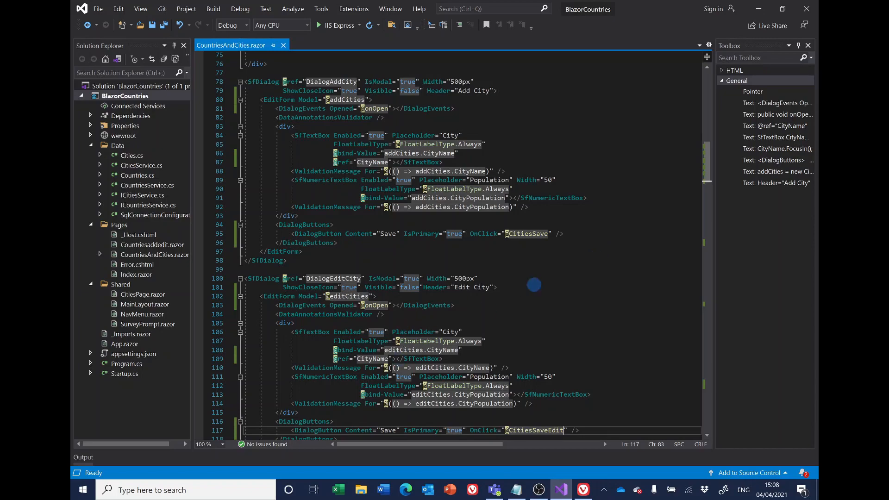
scroll("down", 3)
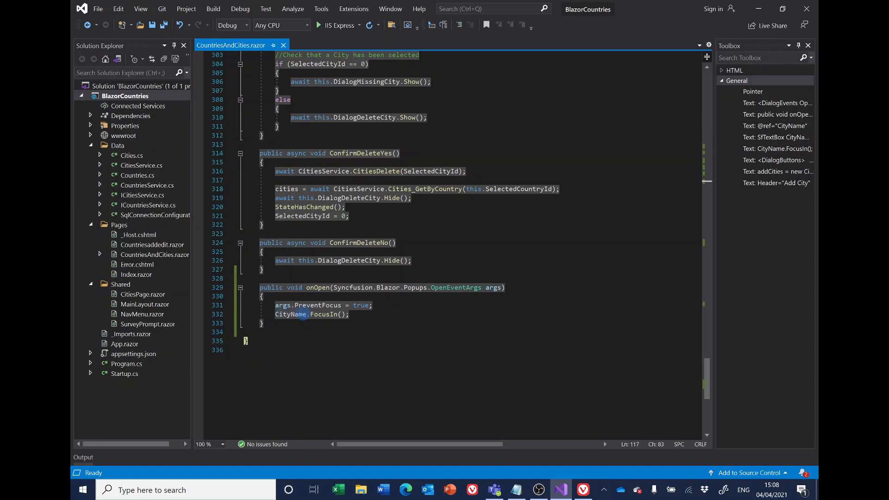
mouse_move(291, 314)
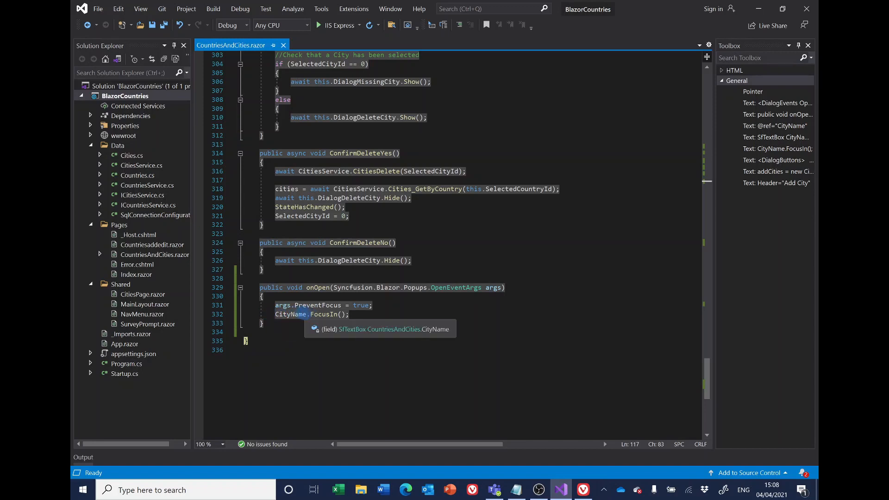